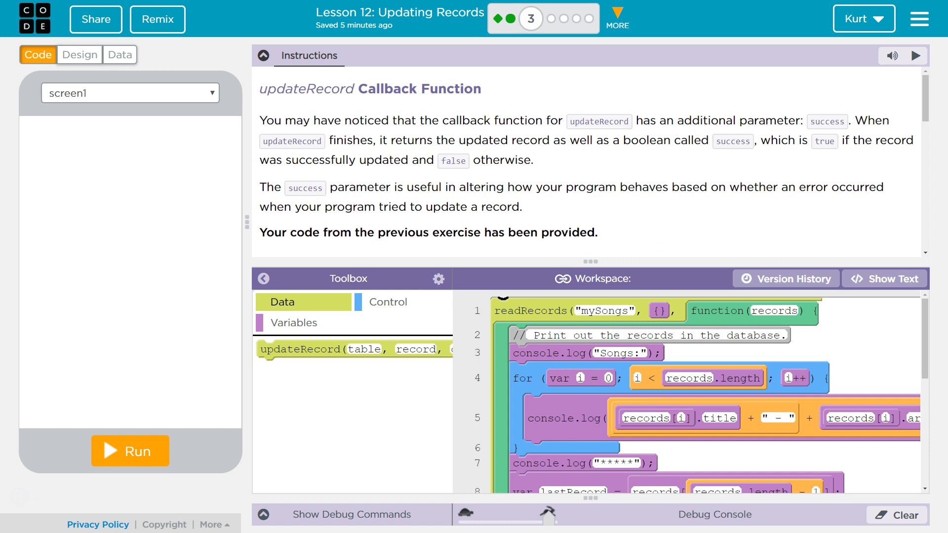
mouse_move(470, 141)
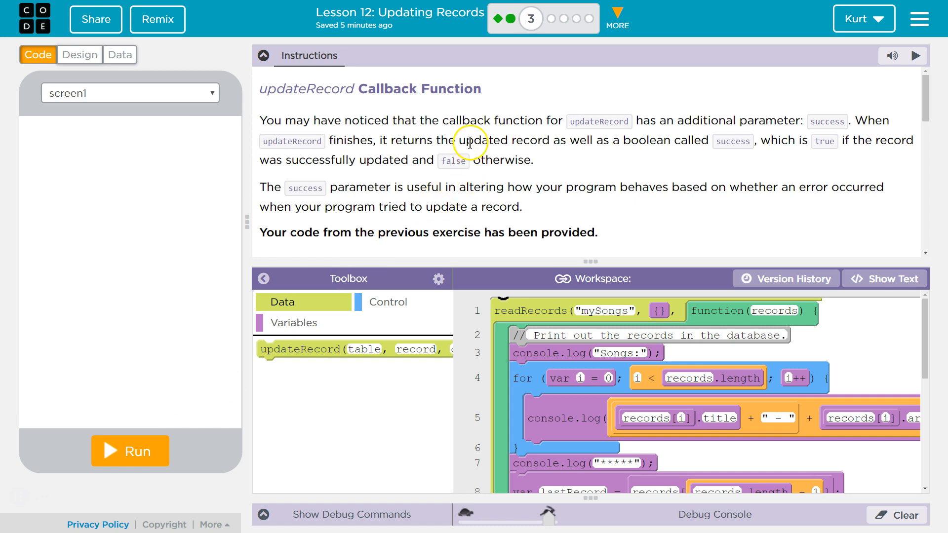
mouse_move(628, 131)
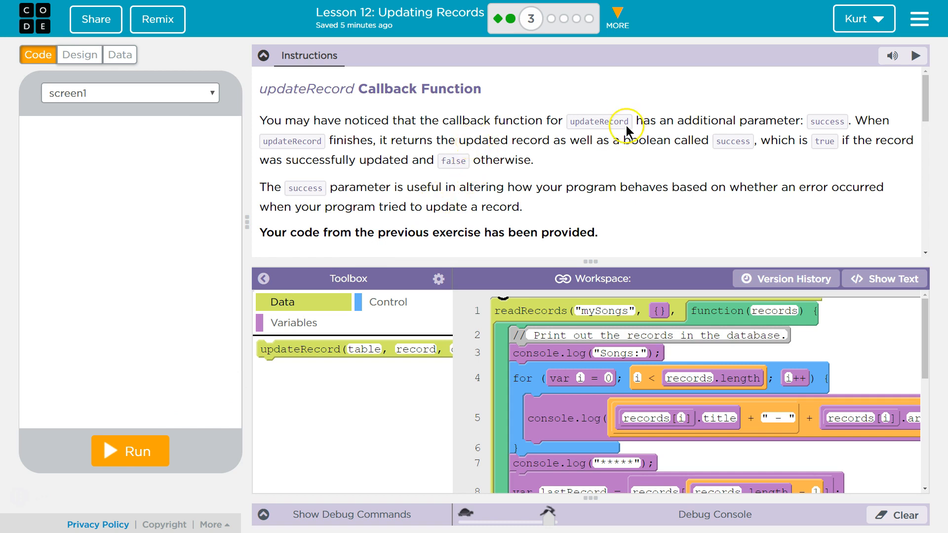
mouse_move(756, 170)
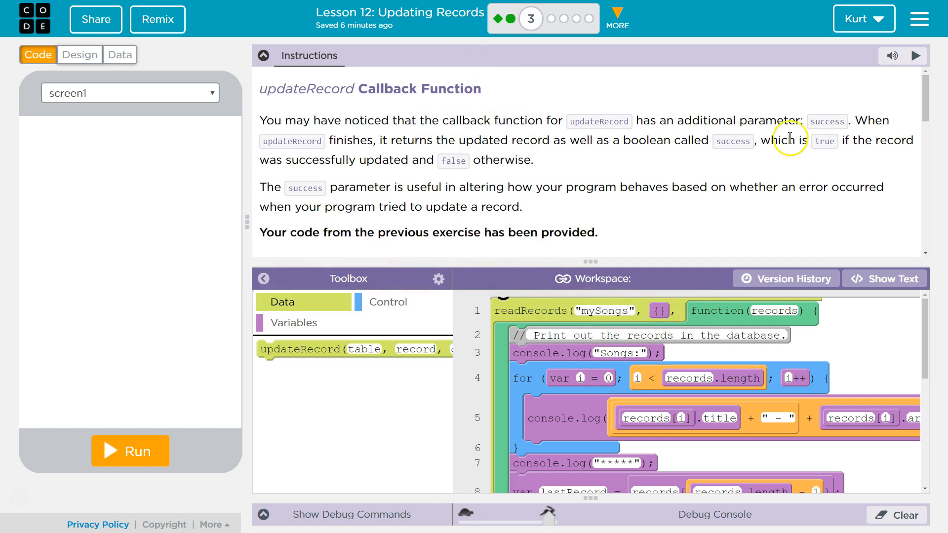
mouse_move(350, 154)
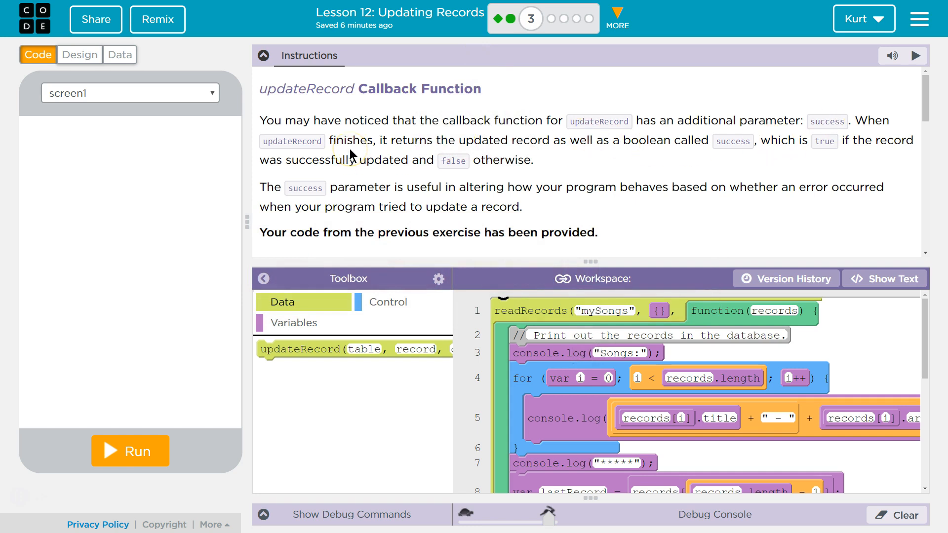
mouse_move(417, 148)
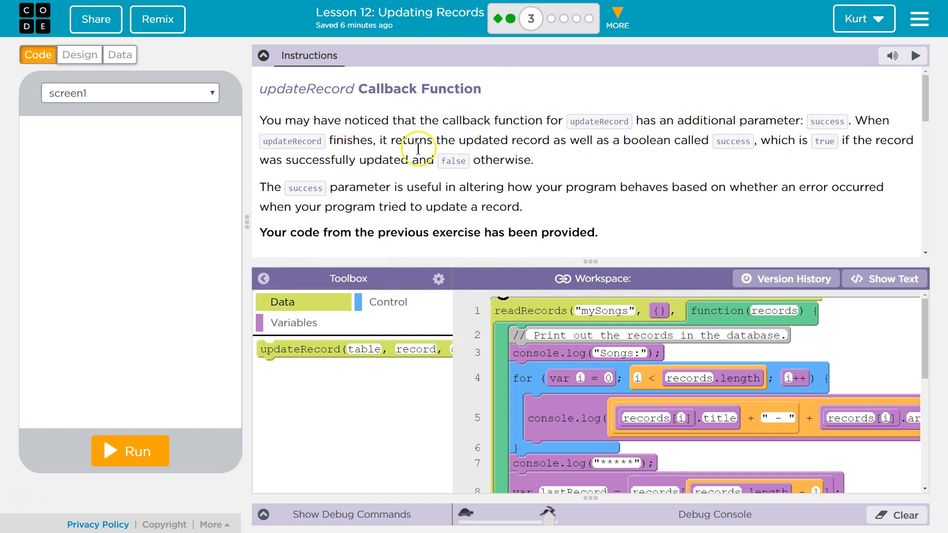
mouse_move(645, 143)
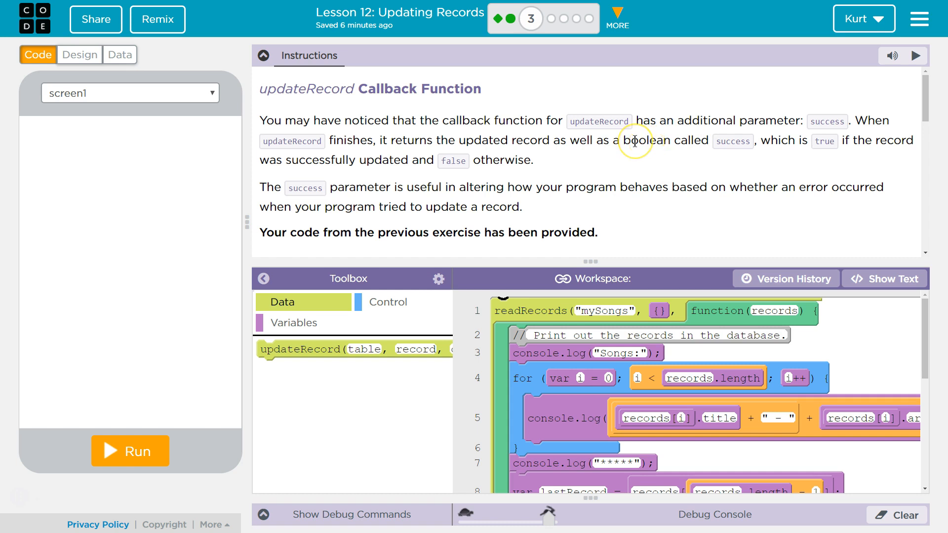
mouse_move(721, 144)
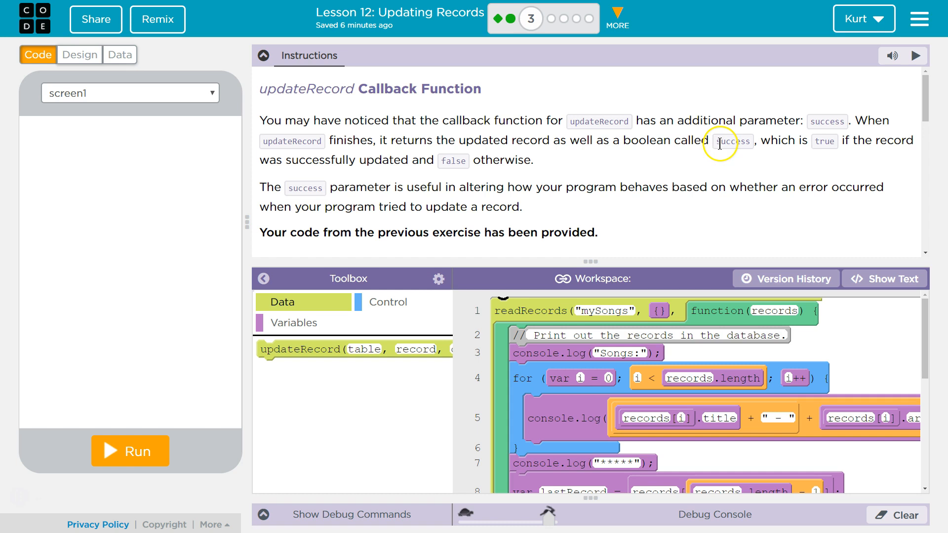
mouse_move(846, 153)
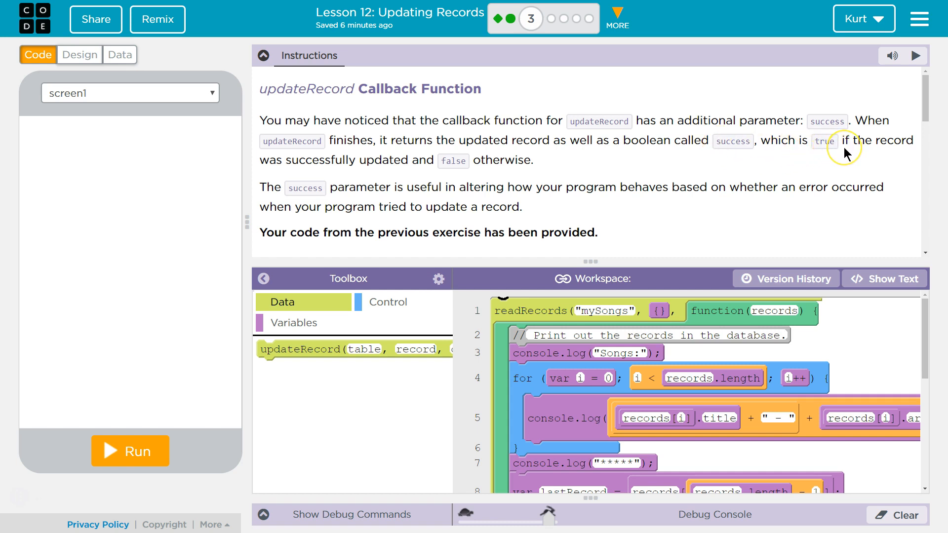
mouse_move(492, 174)
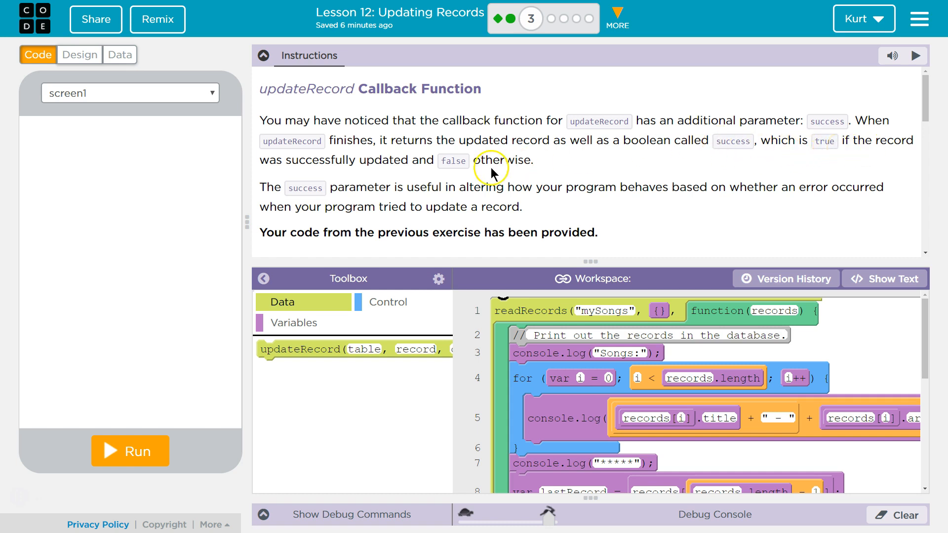
mouse_move(385, 178)
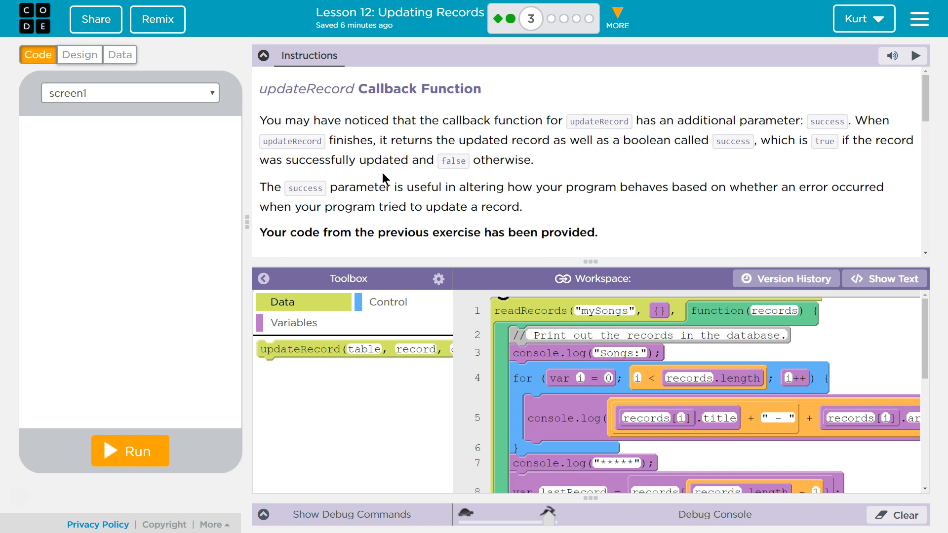
mouse_move(638, 263)
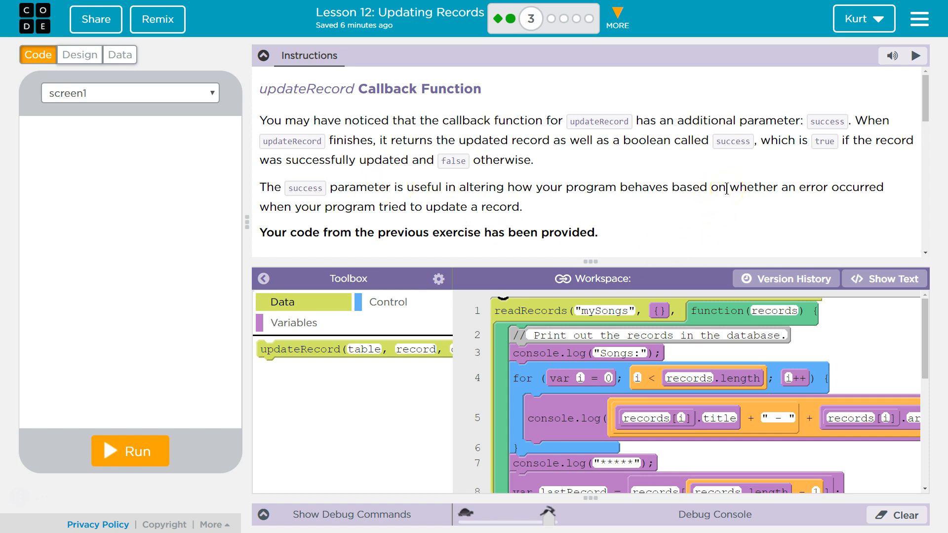
mouse_move(758, 197)
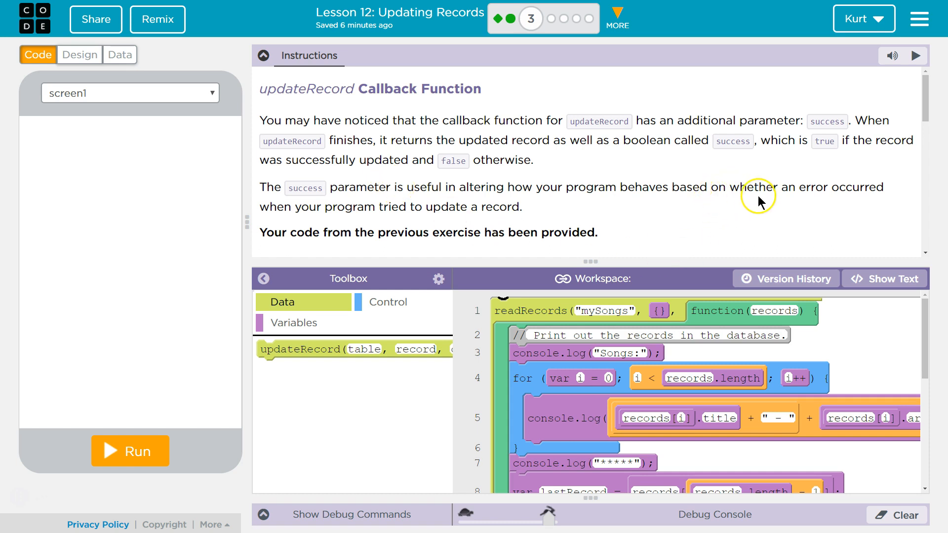
mouse_move(417, 225)
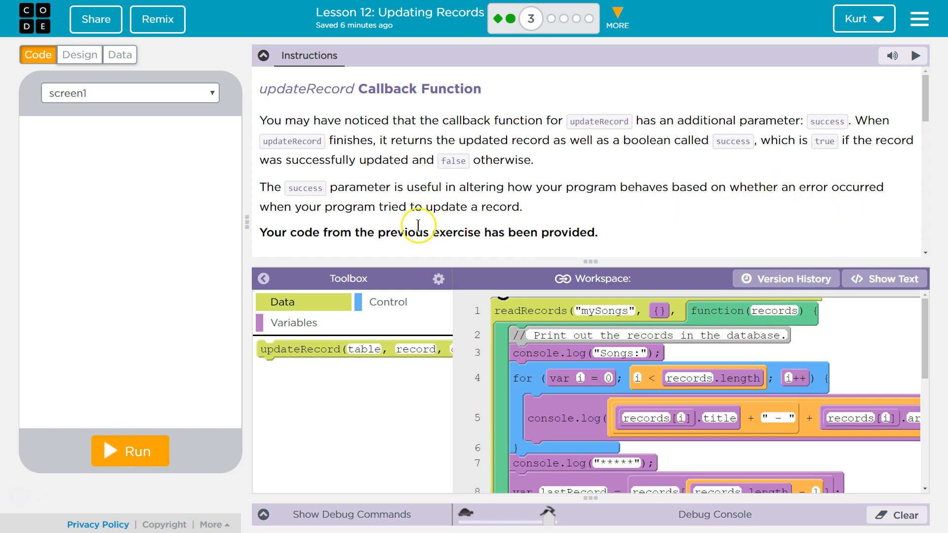
mouse_move(432, 227)
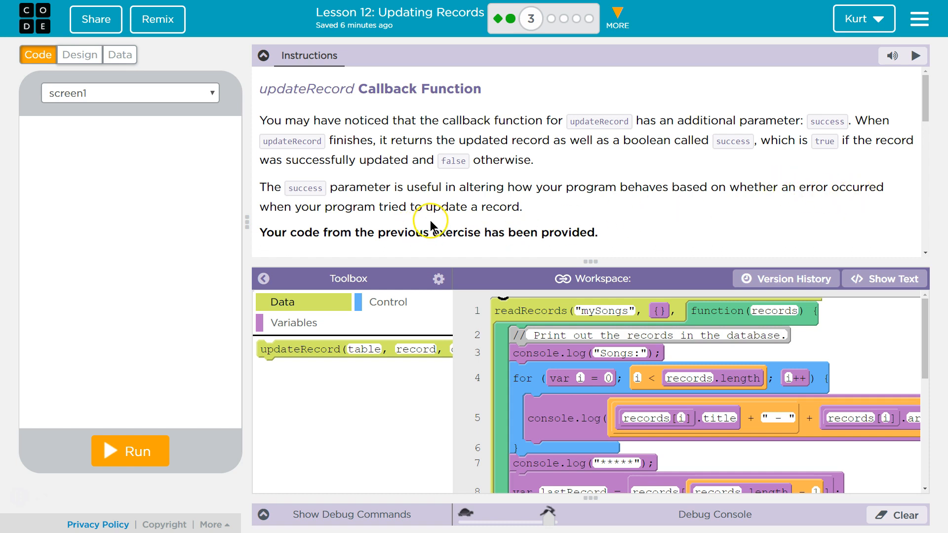
Scroll down through the instructions and code to reach the updateSong function.
scroll(down, 3)
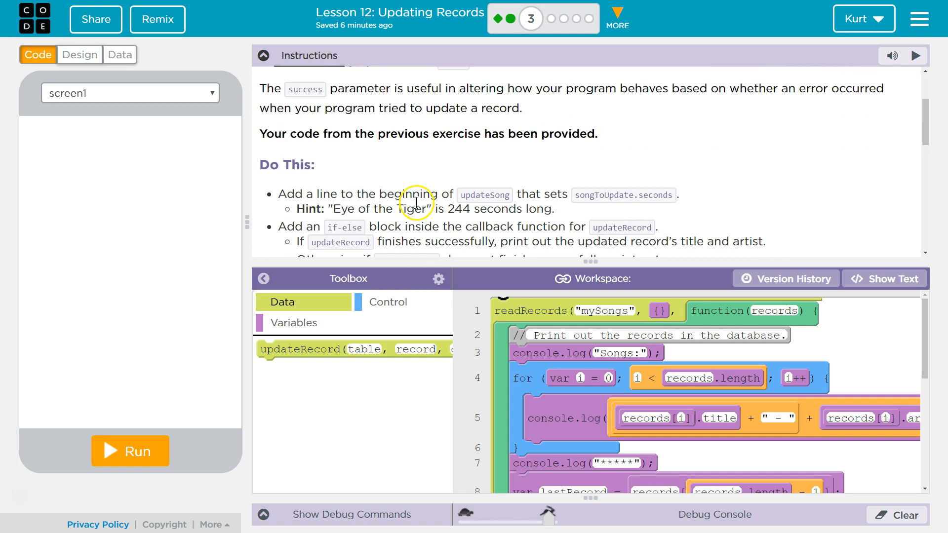
mouse_move(418, 194)
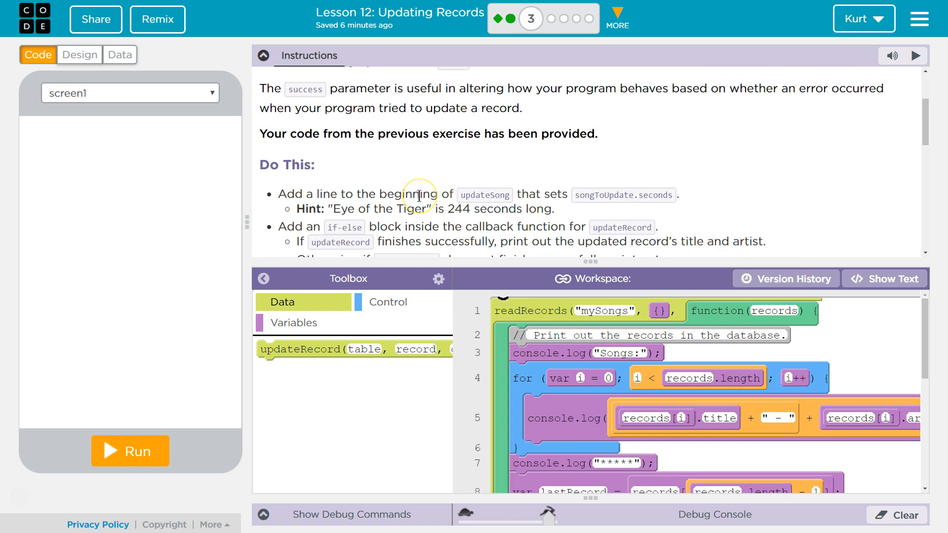
scroll(down, 3)
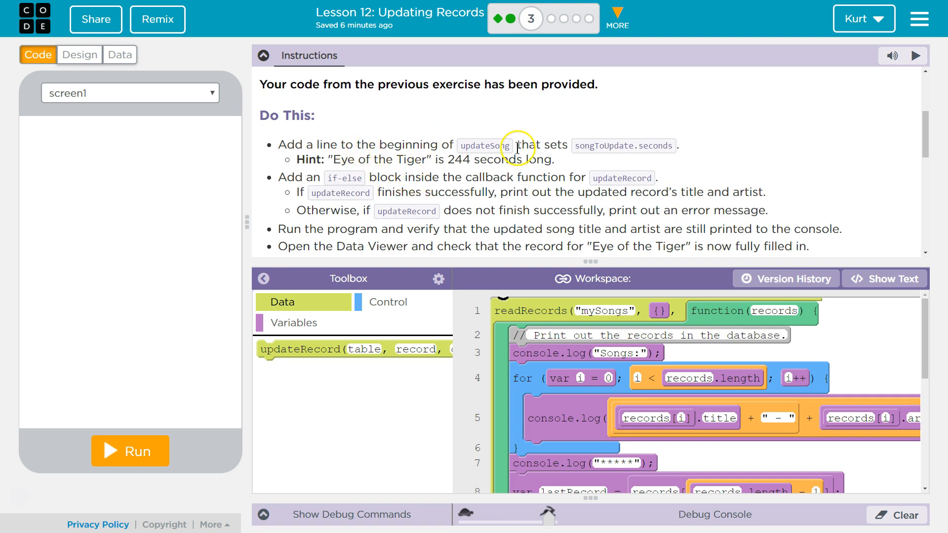
mouse_move(602, 146)
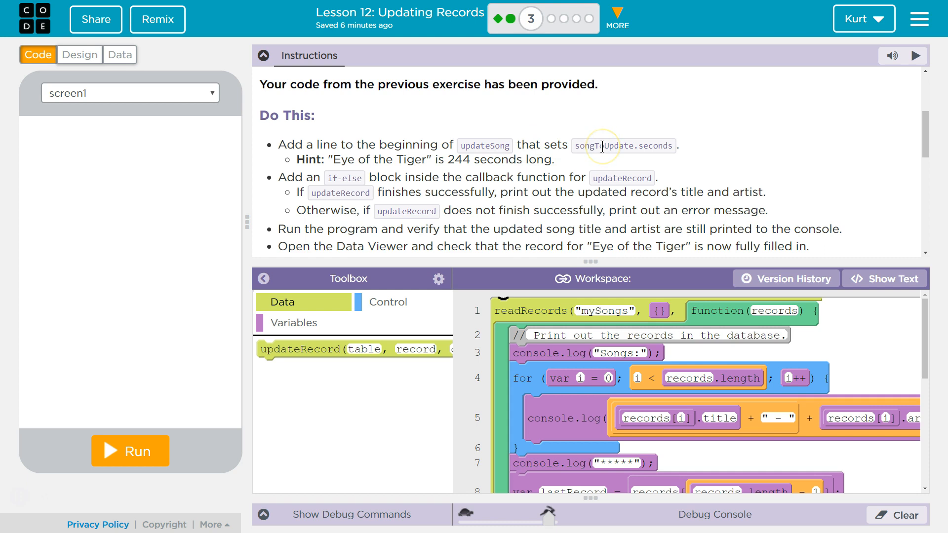
mouse_move(377, 178)
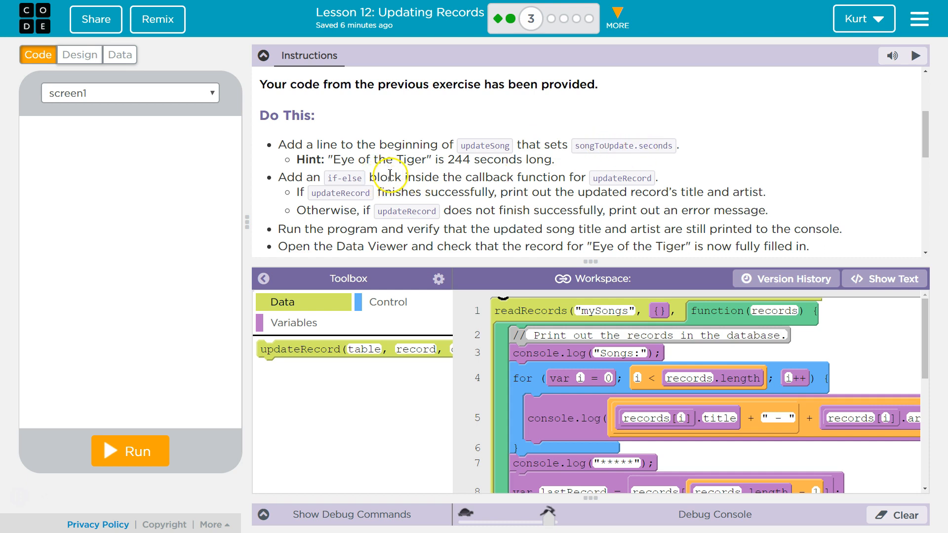
mouse_move(401, 207)
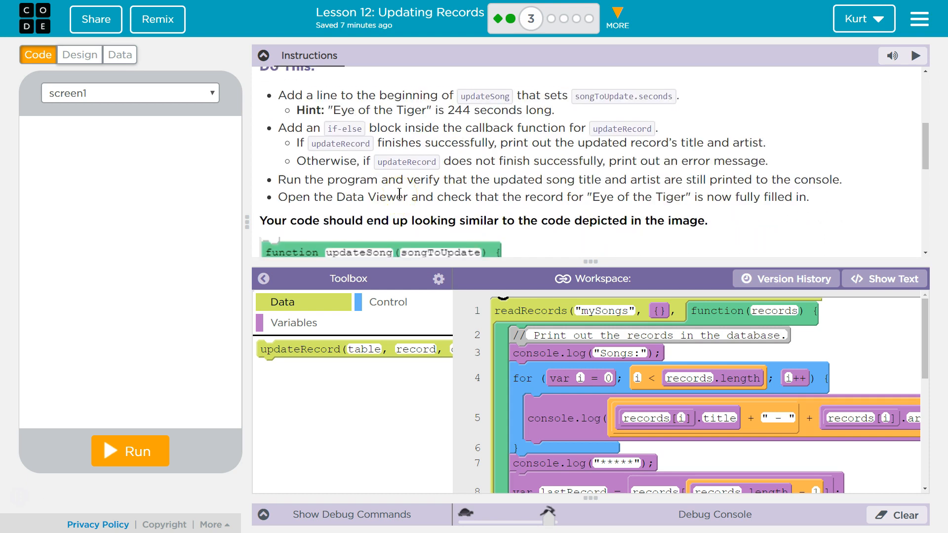
mouse_move(568, 137)
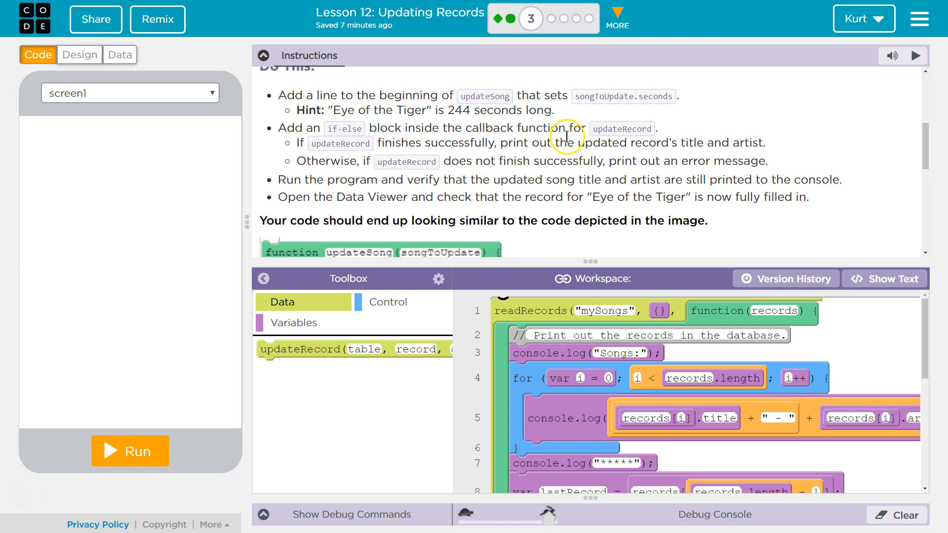
mouse_move(396, 139)
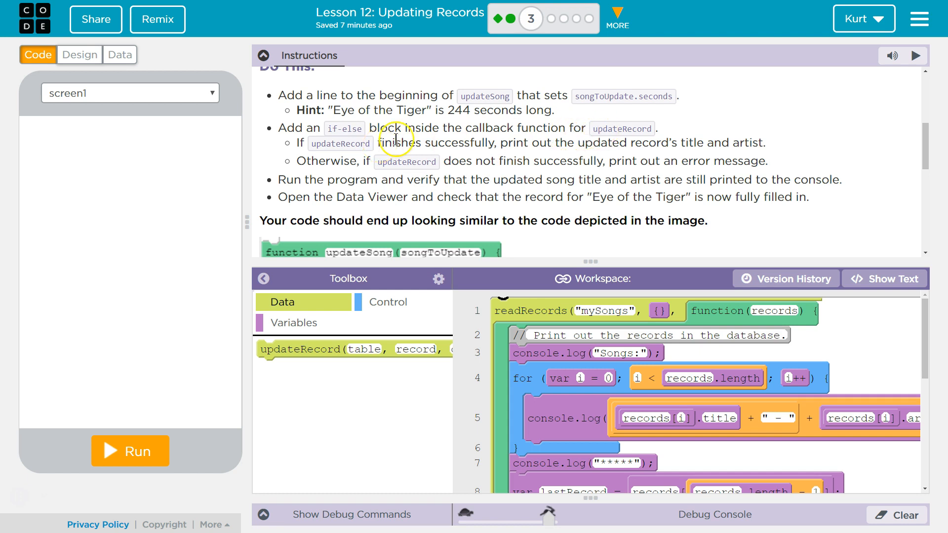
mouse_move(525, 145)
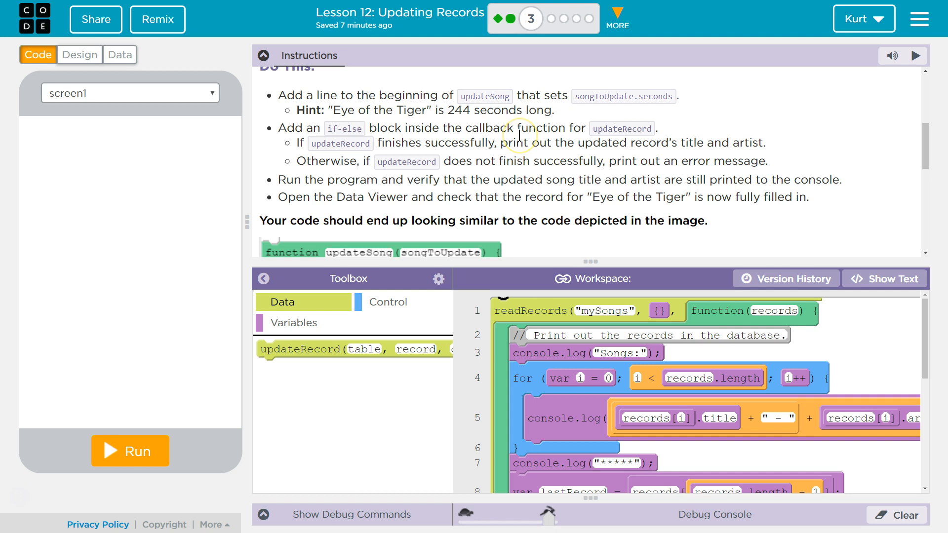
mouse_move(520, 135)
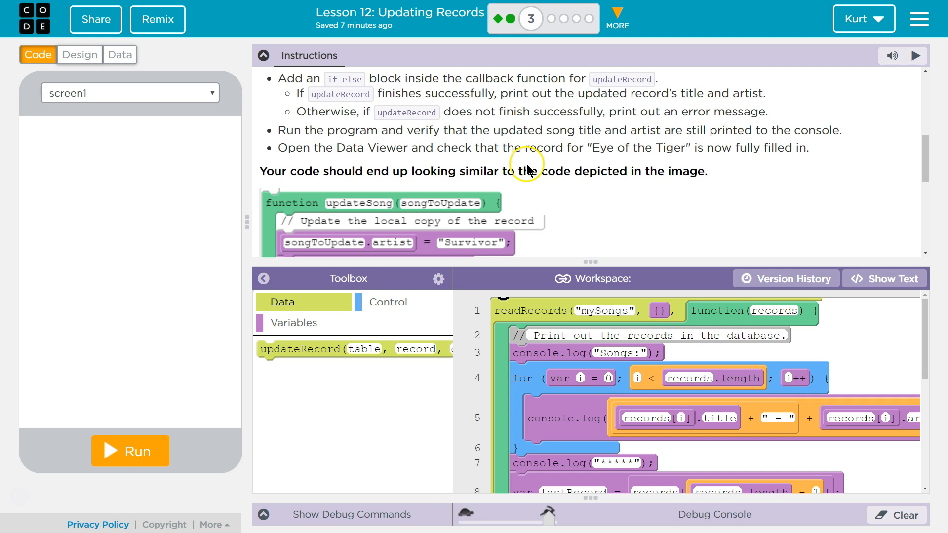
scroll(down, 3)
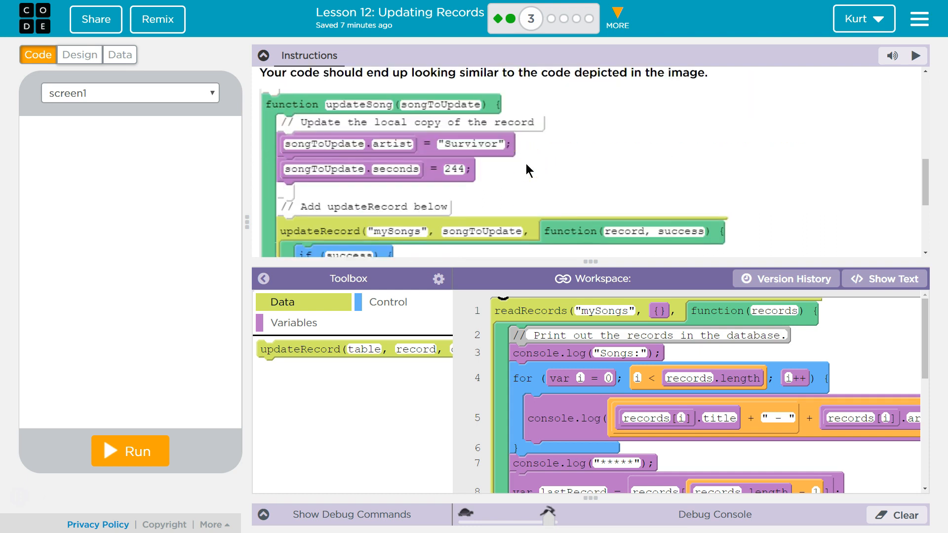
scroll(down, 3)
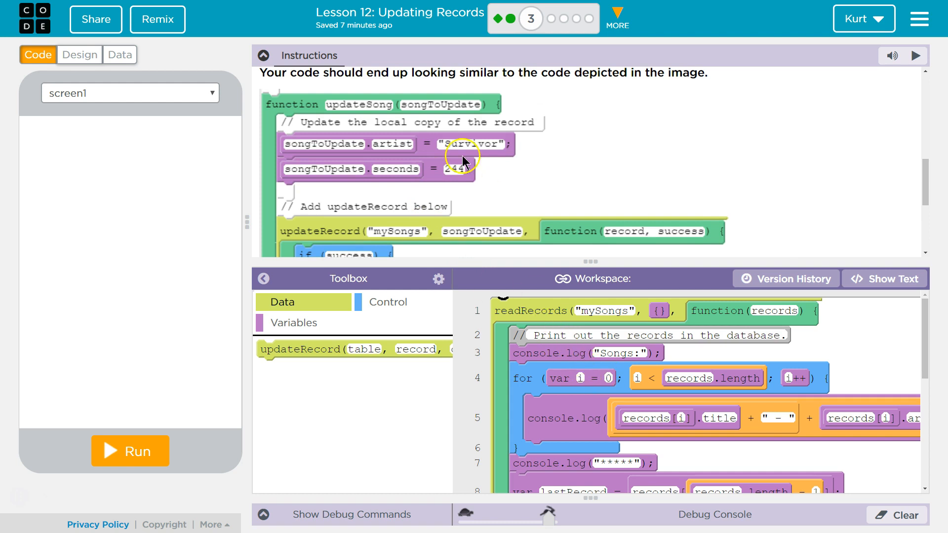
mouse_move(460, 188)
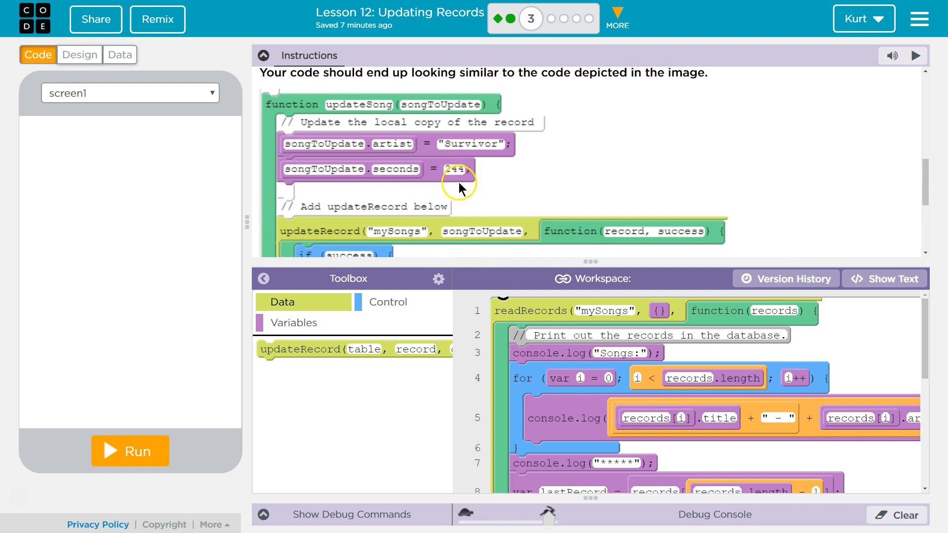
scroll(down, 3)
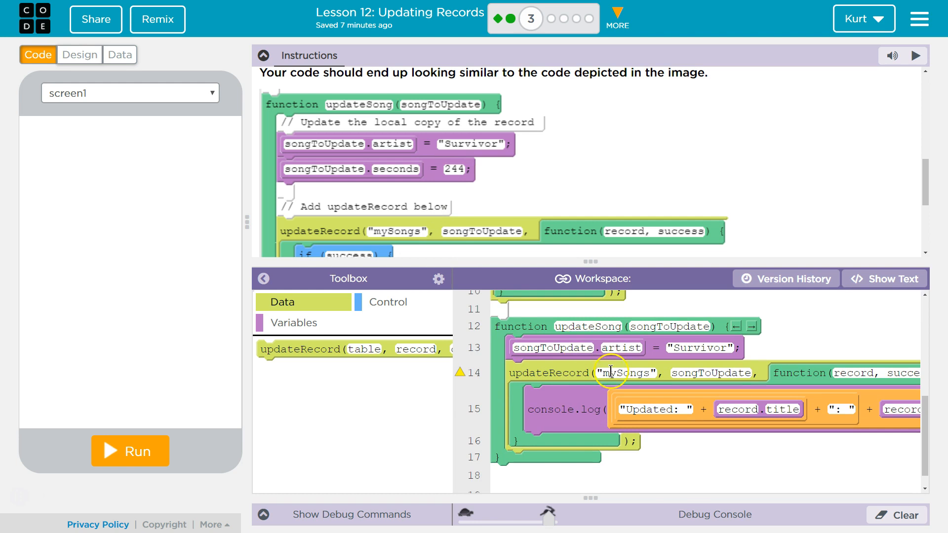
mouse_move(668, 352)
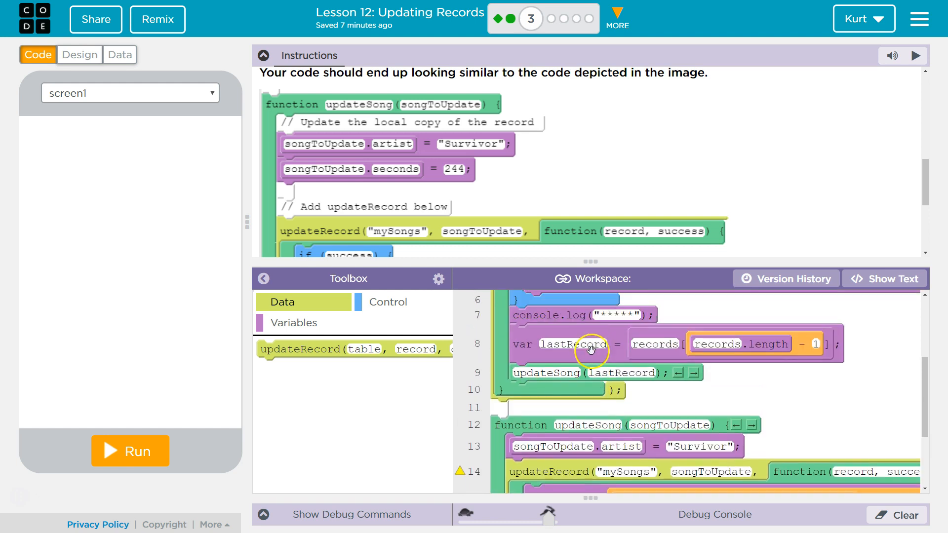
mouse_move(644, 424)
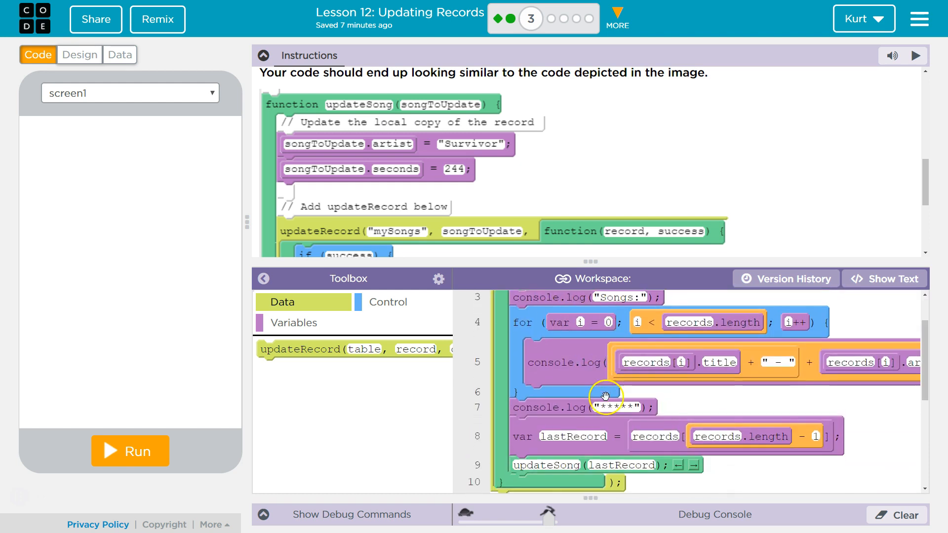
scroll(down, 3)
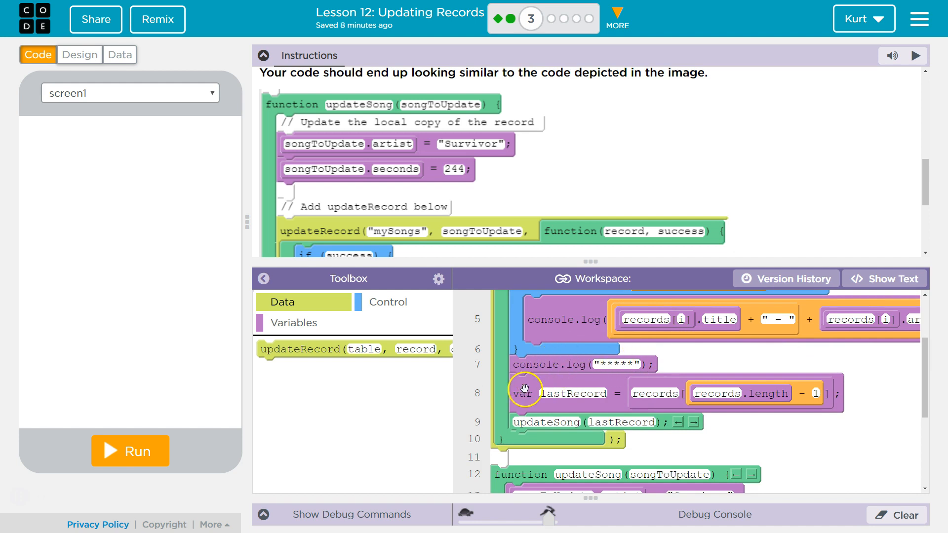
mouse_move(659, 401)
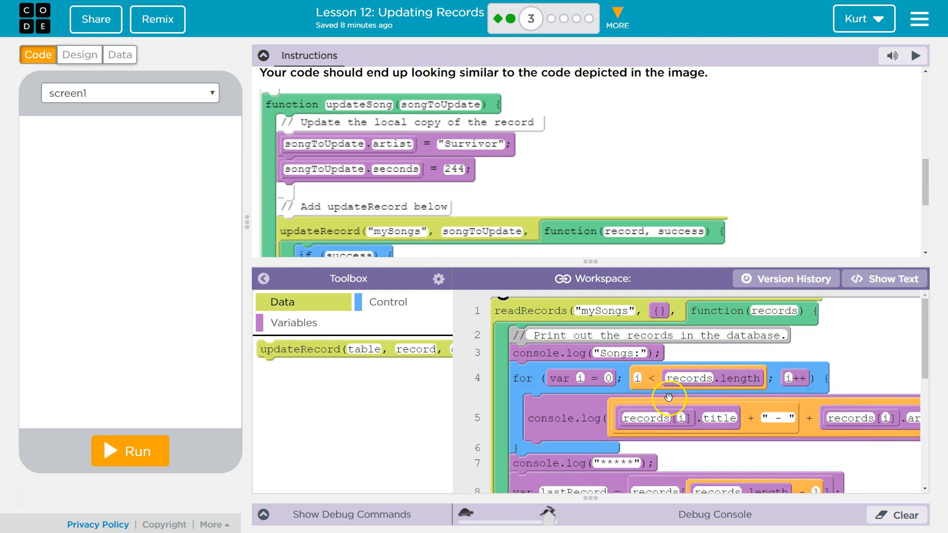
mouse_move(612, 350)
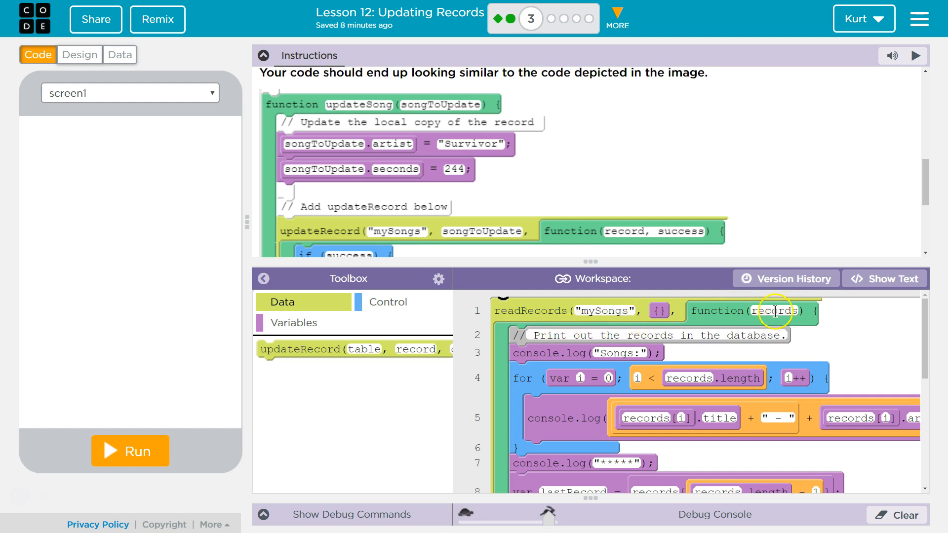
scroll(down, 3)
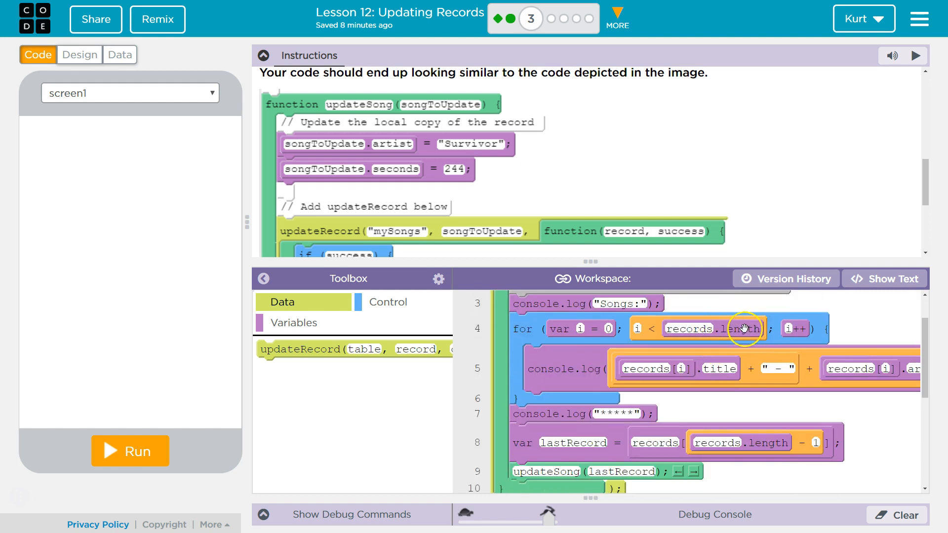
mouse_move(753, 329)
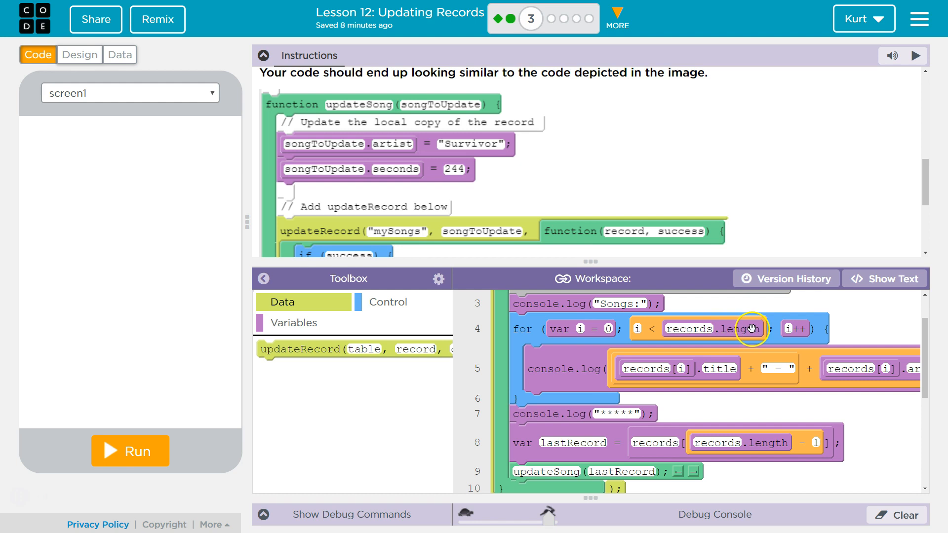
mouse_move(646, 321)
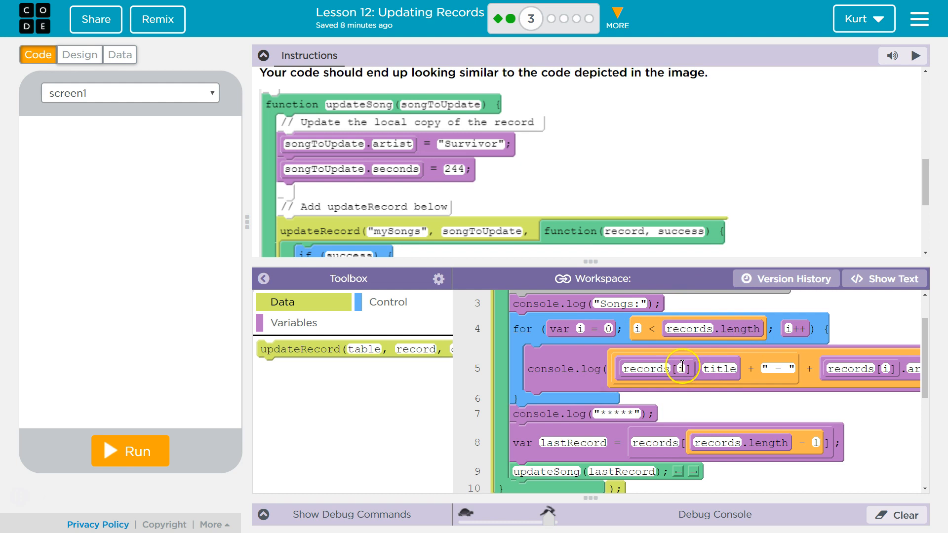
mouse_move(703, 337)
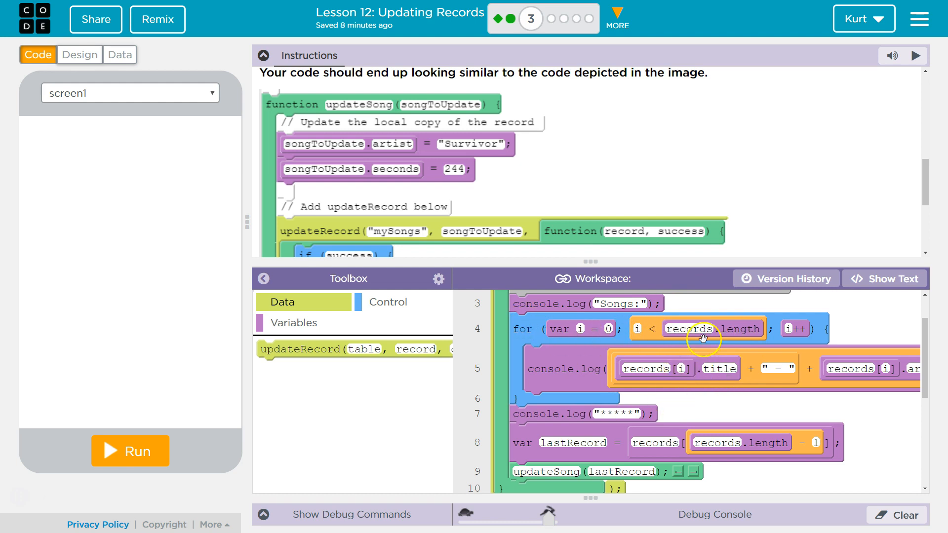
mouse_move(861, 386)
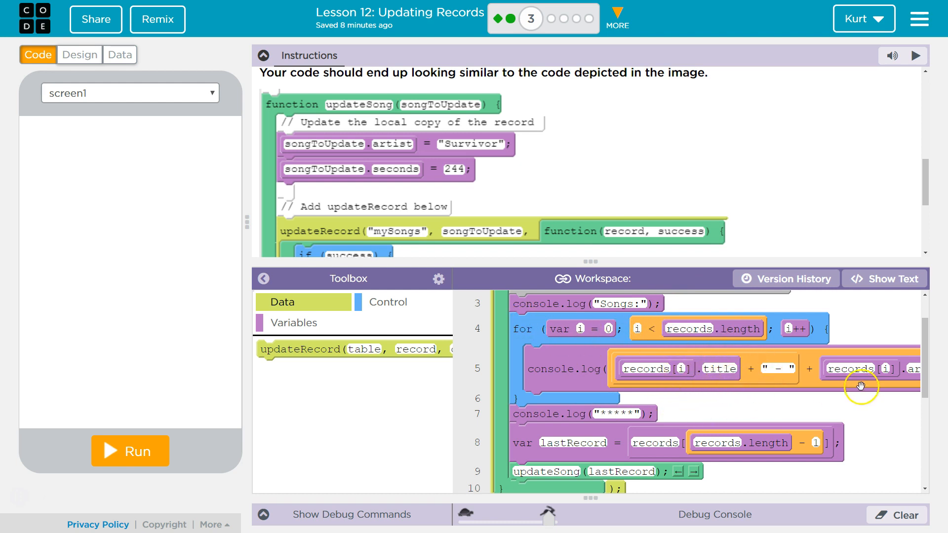
scroll(down, 3)
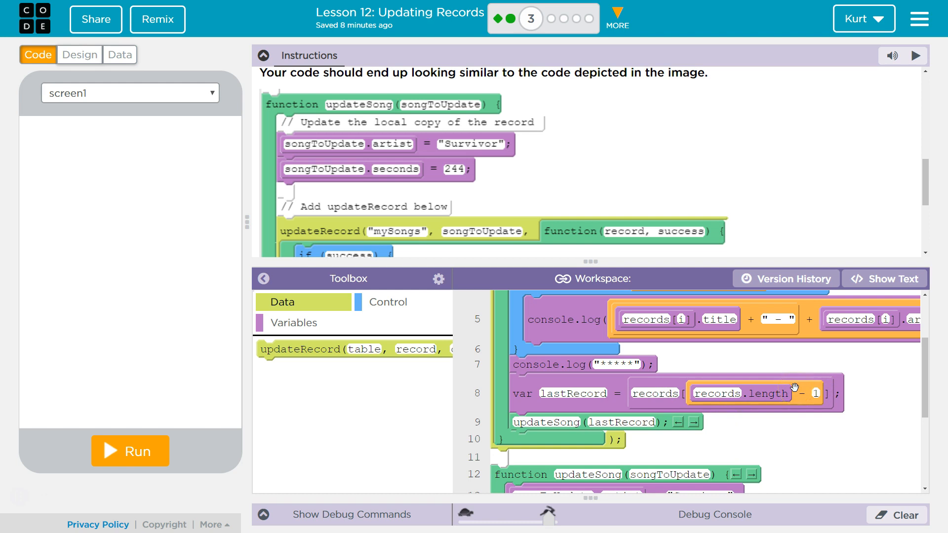
scroll(down, 3)
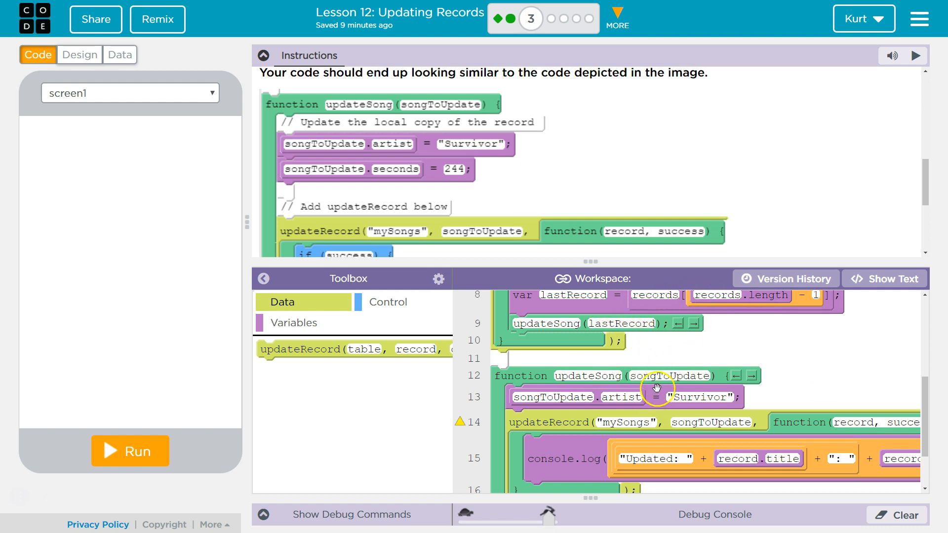
click(711, 396)
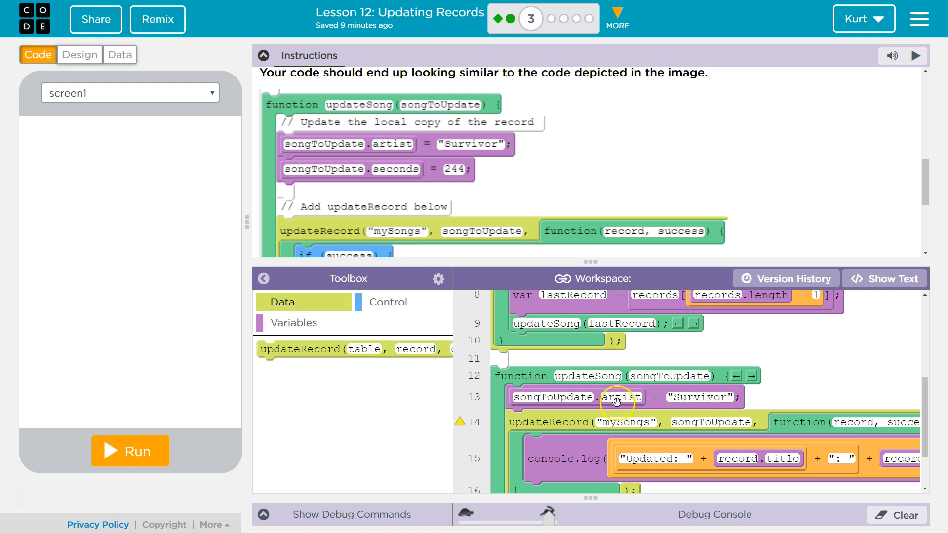
mouse_move(559, 403)
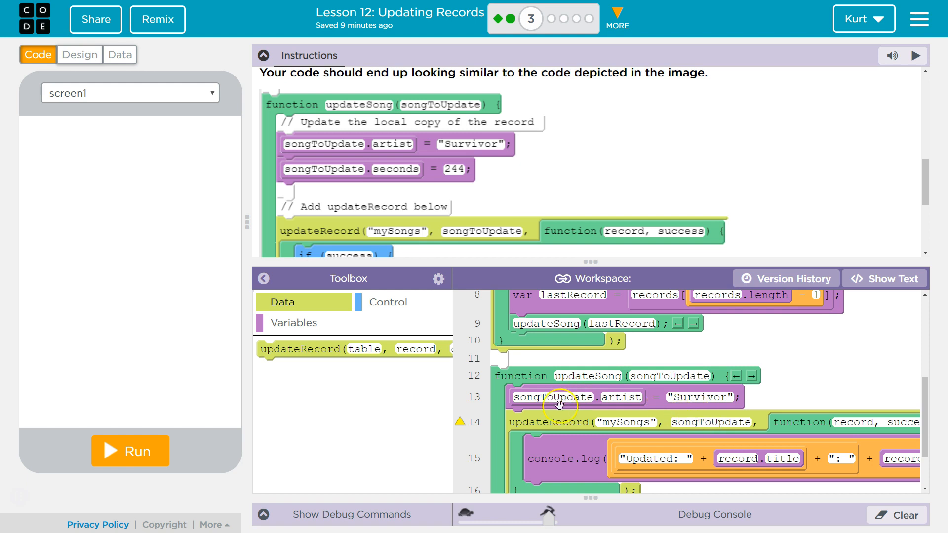
mouse_move(570, 422)
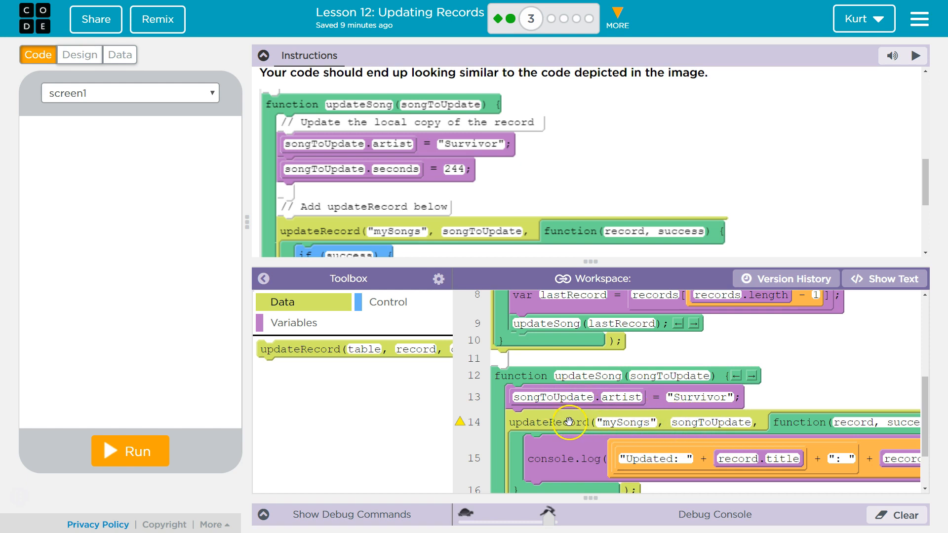
mouse_move(632, 423)
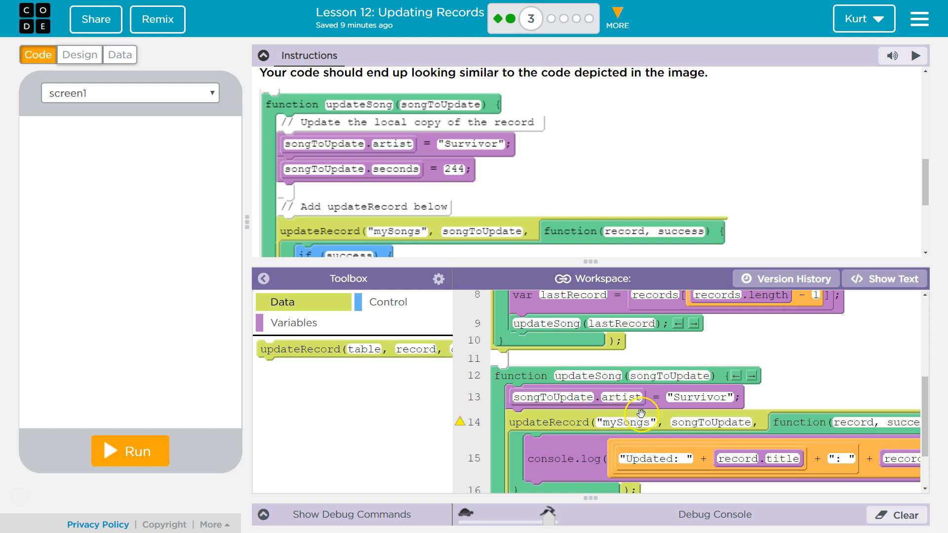
mouse_move(733, 423)
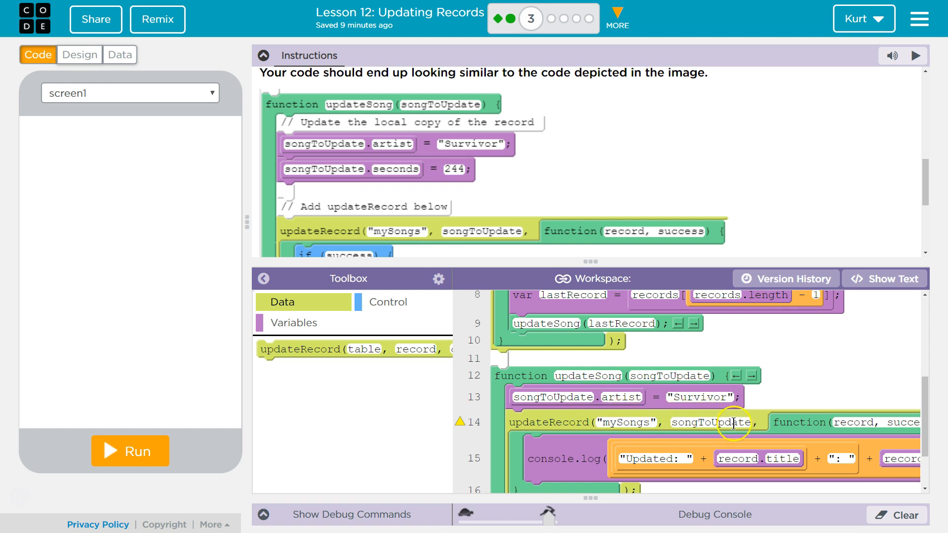
mouse_move(858, 423)
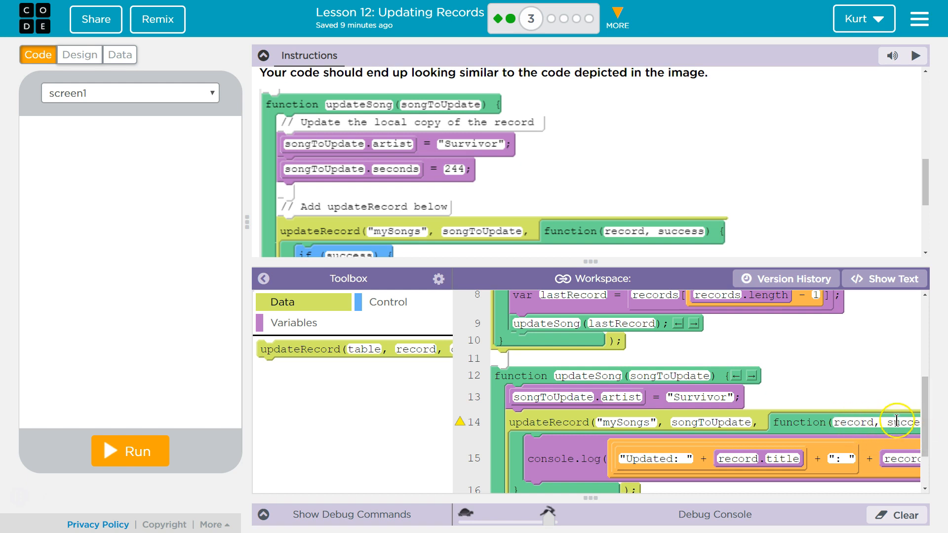
scroll(down, 3)
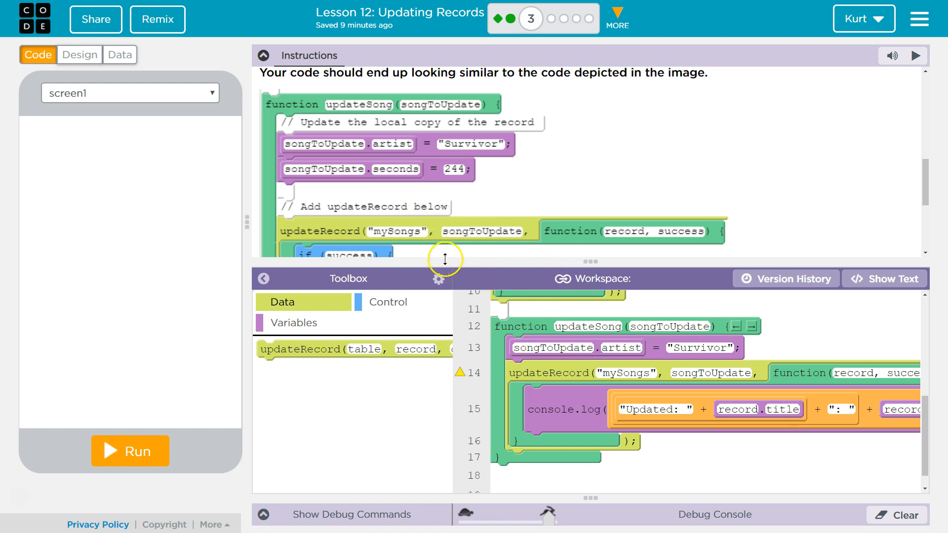
Add a song.seconds assignment in updateSong from the Variables blocks.
click(293, 323)
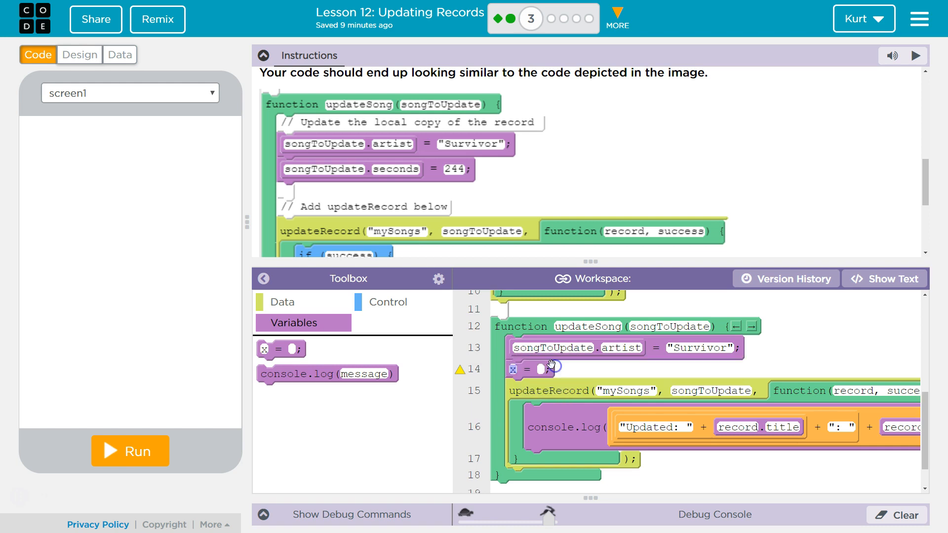
text(sonb)
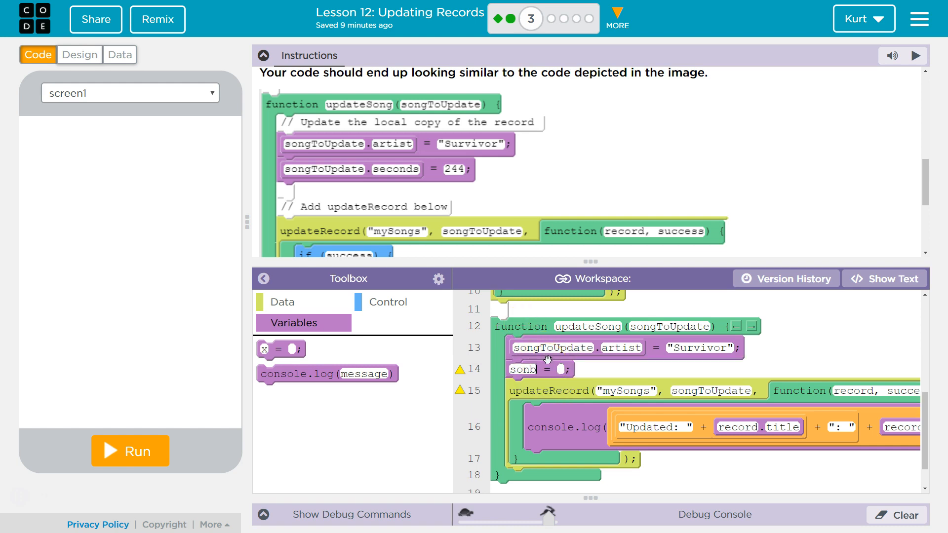
key(Backspace)
text(gToUpdate)
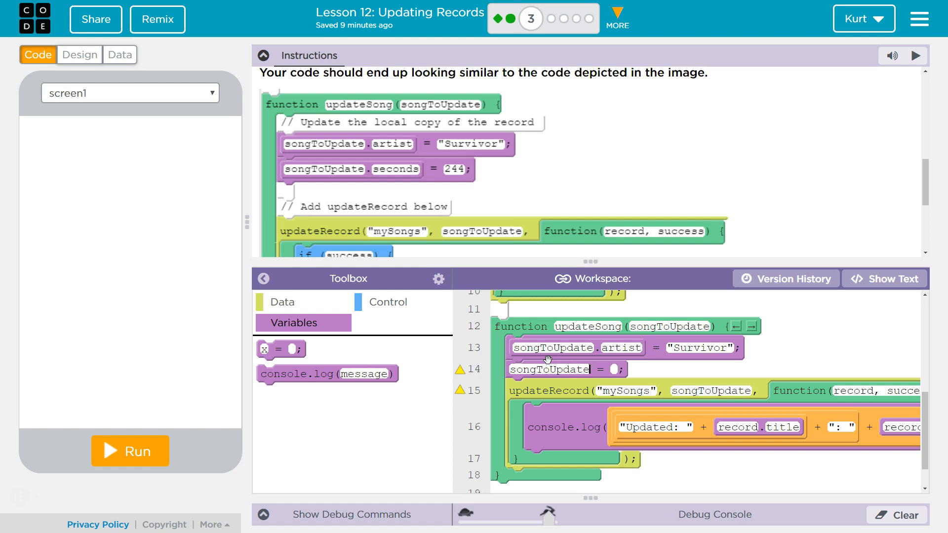
text(.s)
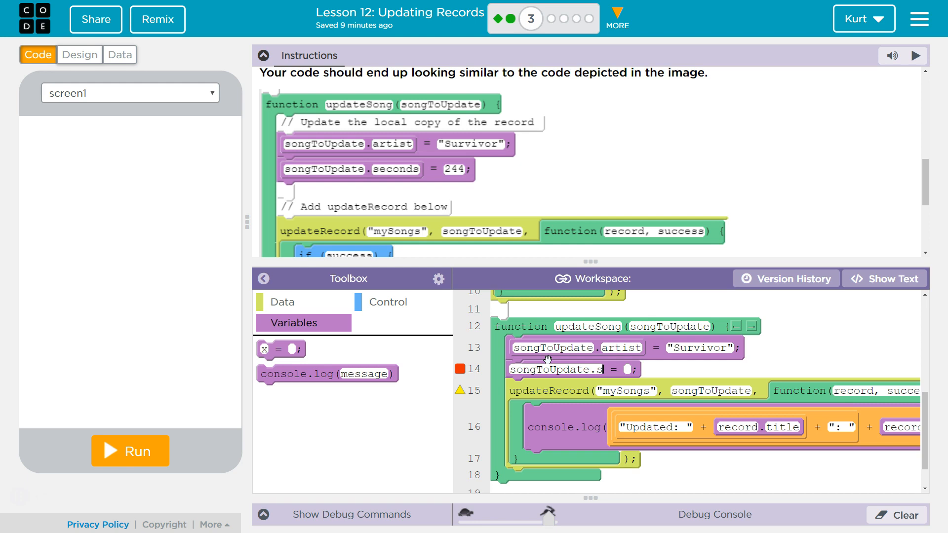
text(econds)
click(628, 370)
text(244)
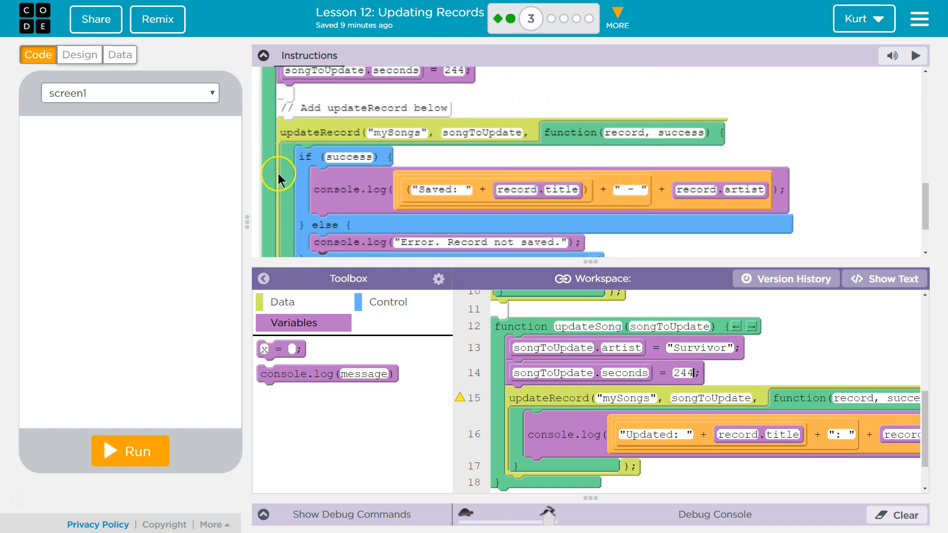
Place an if-else block from Control inside the updateRecord callback.
click(388, 302)
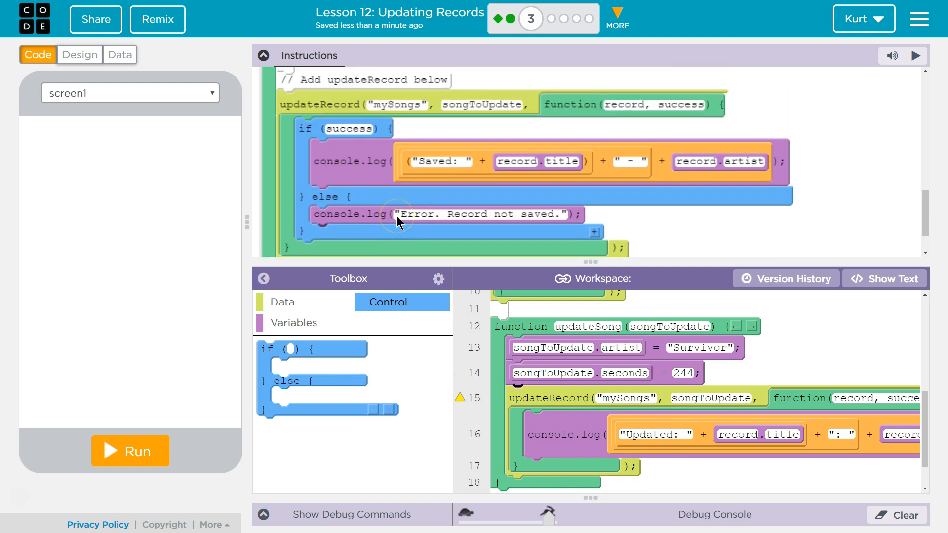
mouse_move(351, 117)
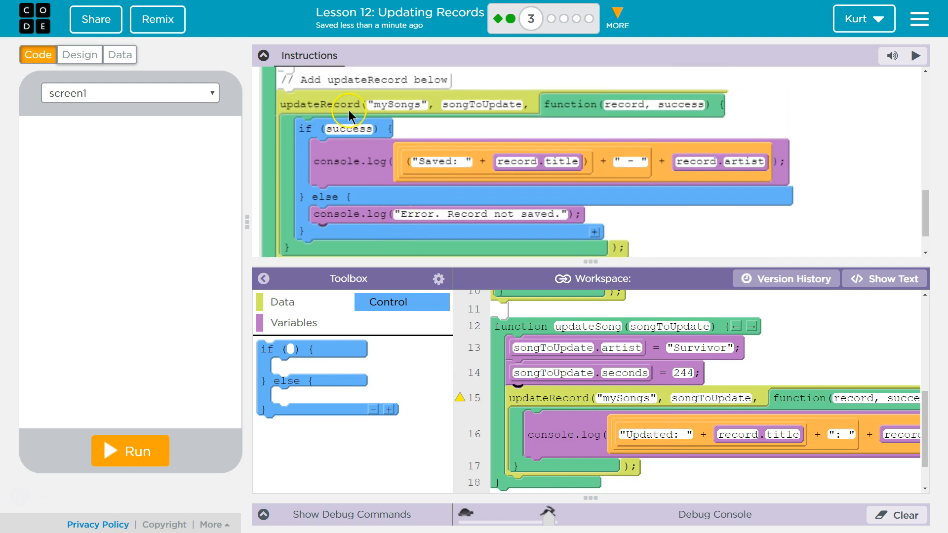
mouse_move(571, 420)
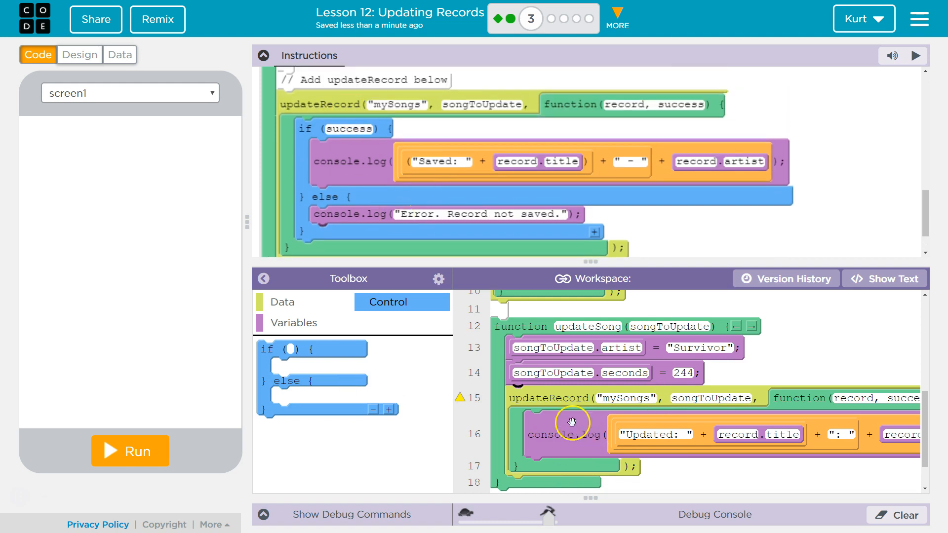
drag(311, 364, 580, 429)
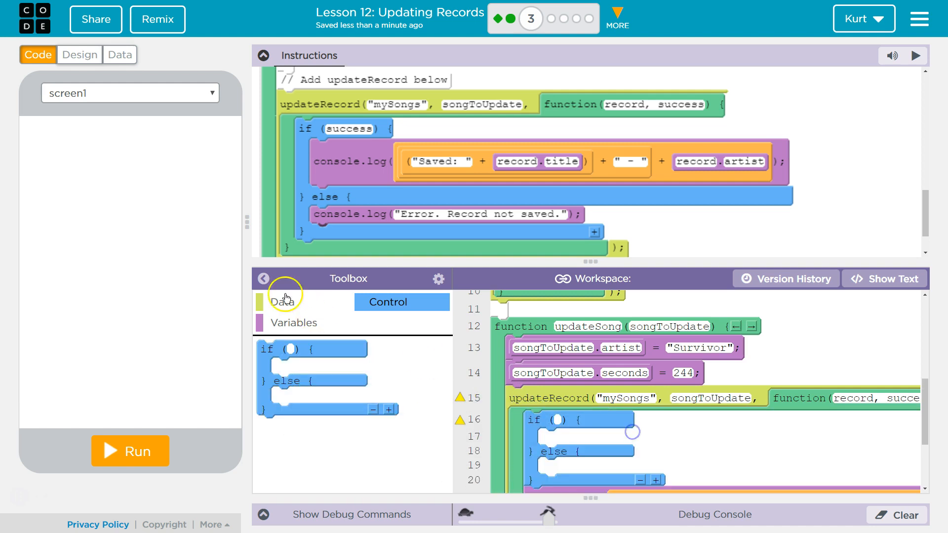
click(264, 54)
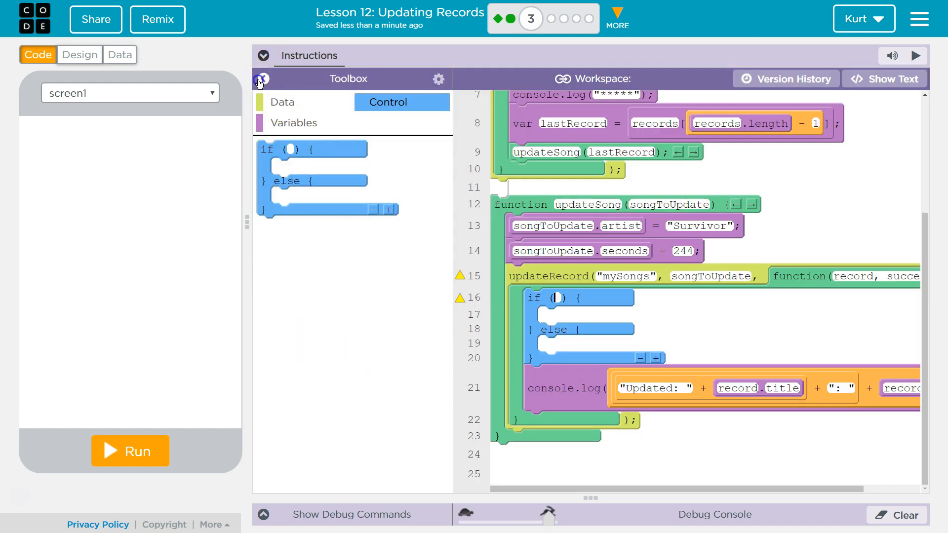
click(558, 299)
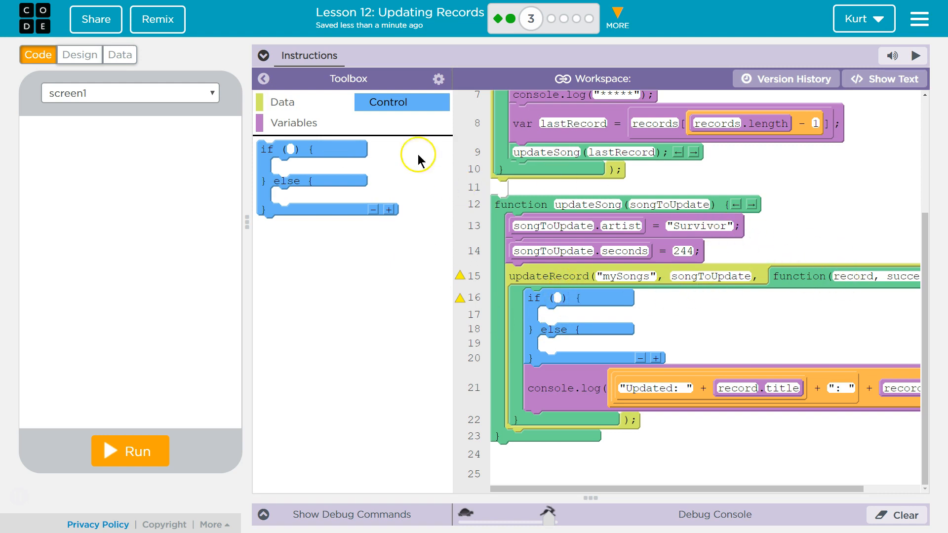
click(264, 55)
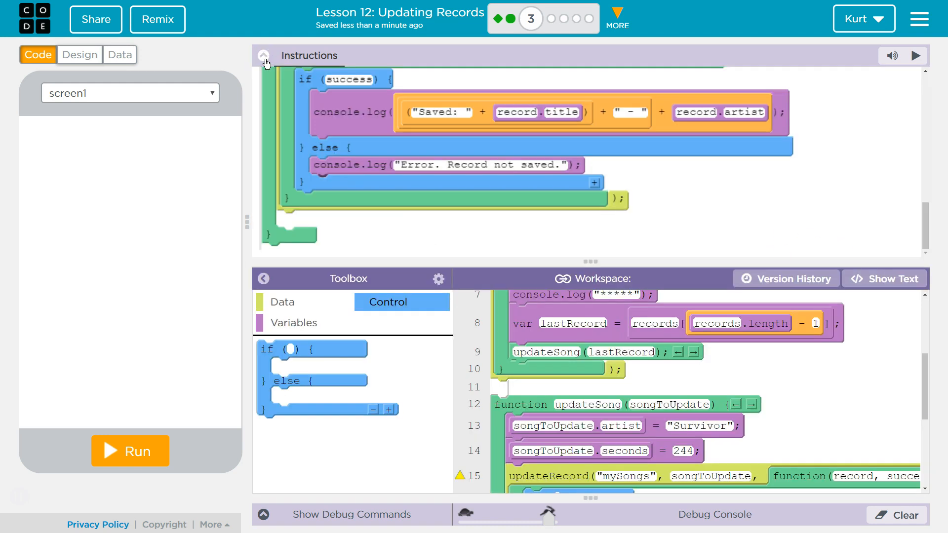
scroll(down, 3)
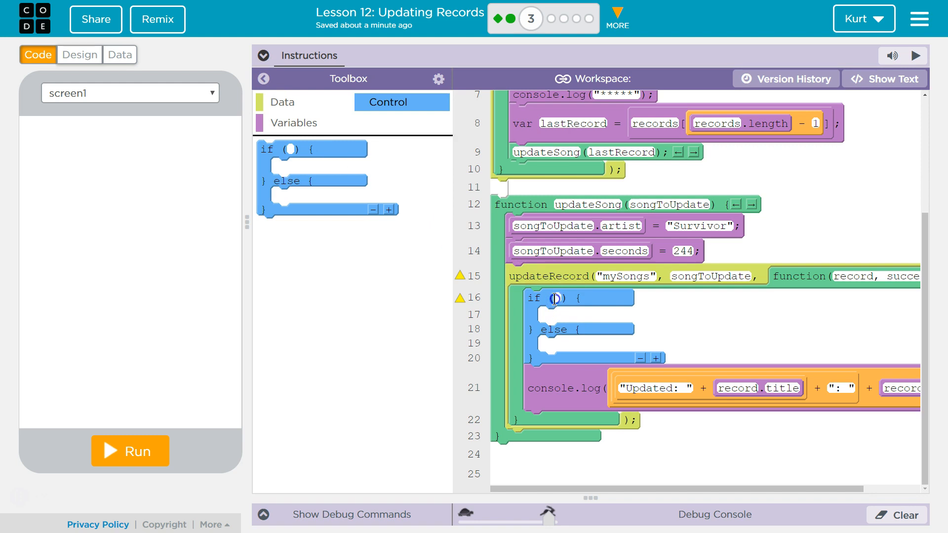
Write the if-else condition as success == true.
text(true)
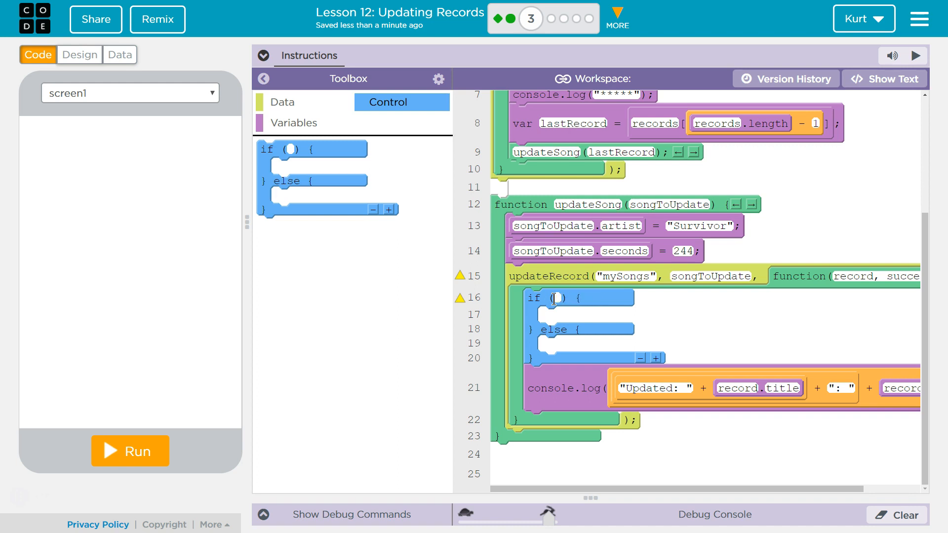
text(success)
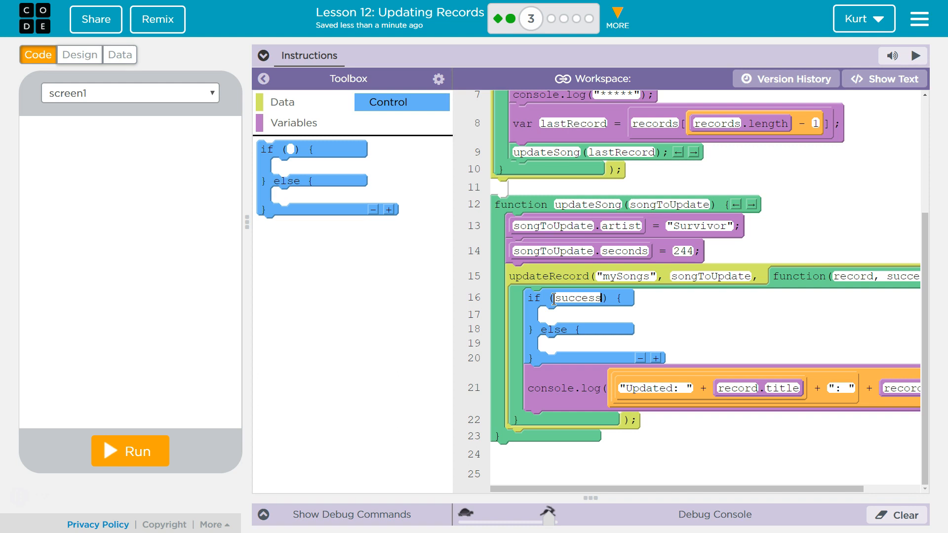
text(==)
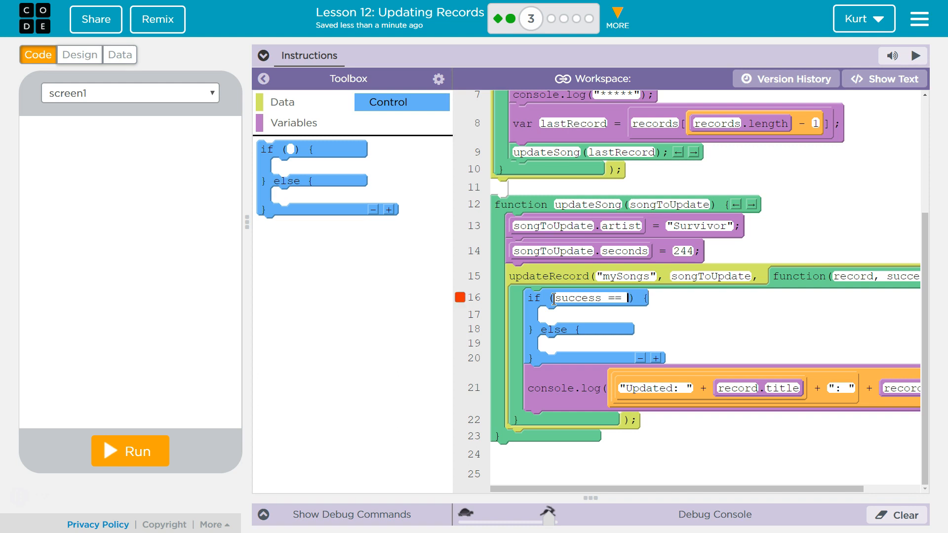
text(true)
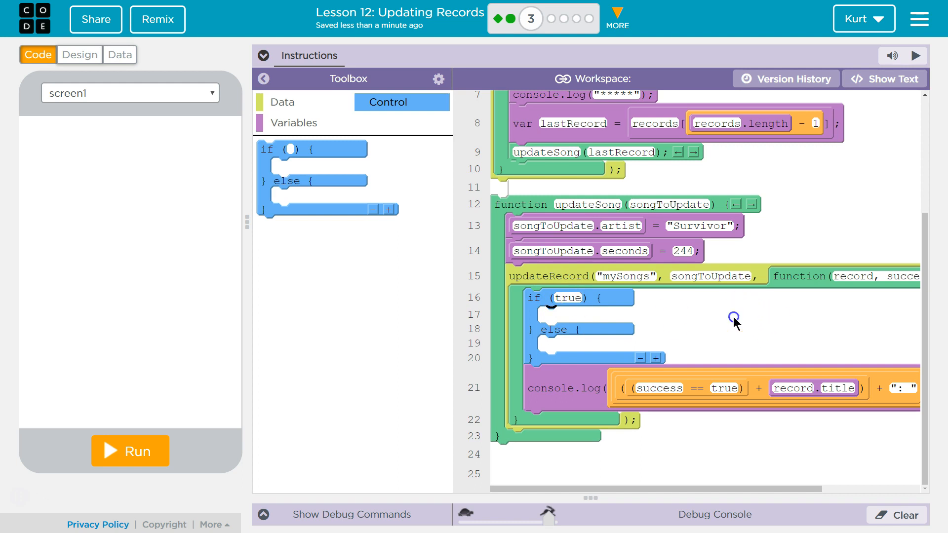
Log the updated title and artist in the if branch and an 'Error:' message in else.
click(568, 299)
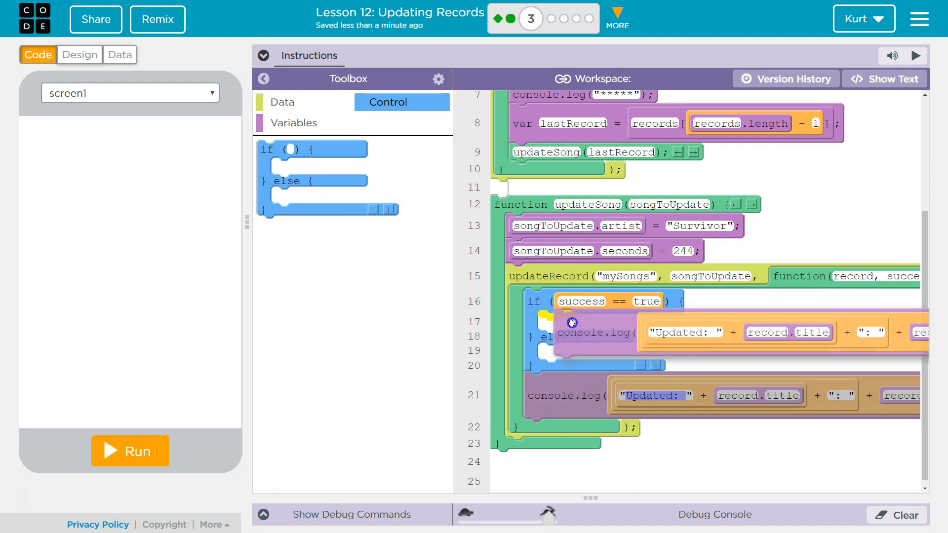
click(263, 56)
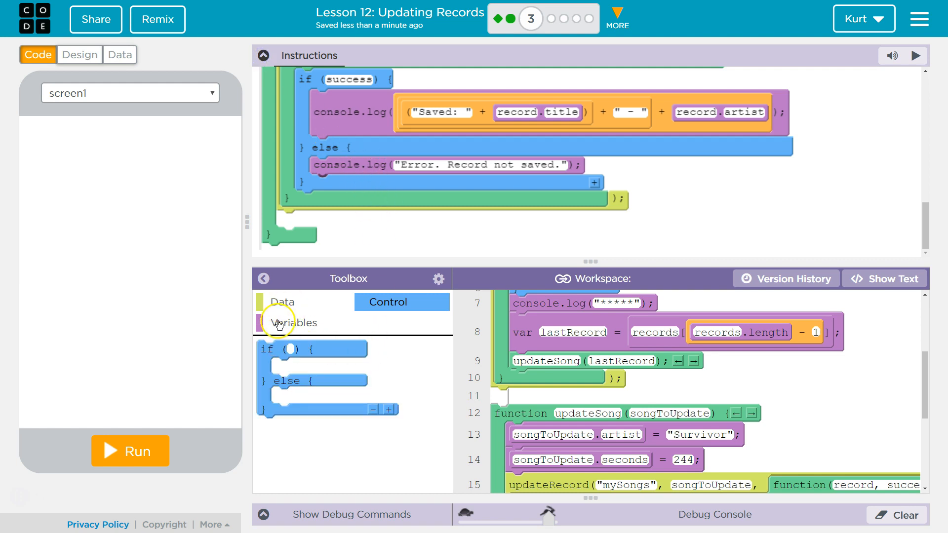
click(291, 323)
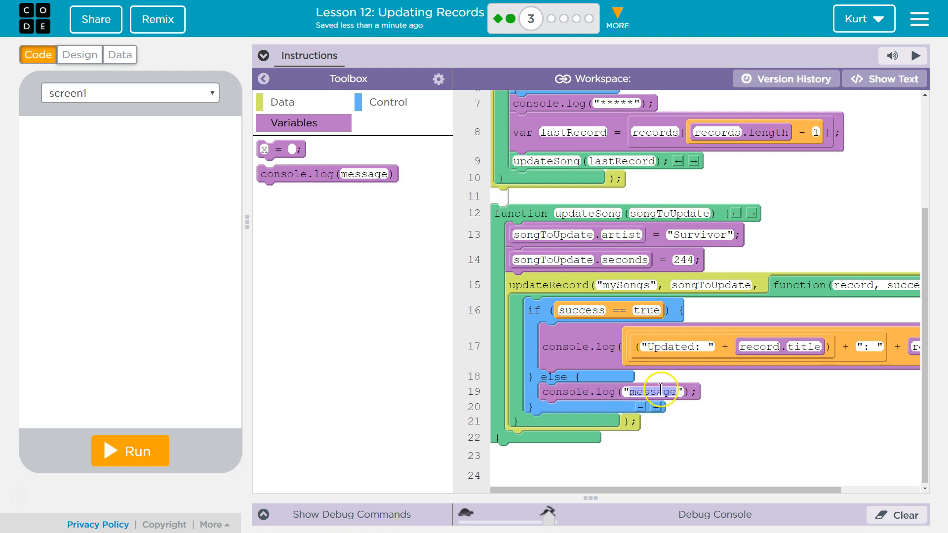
text(Error:)
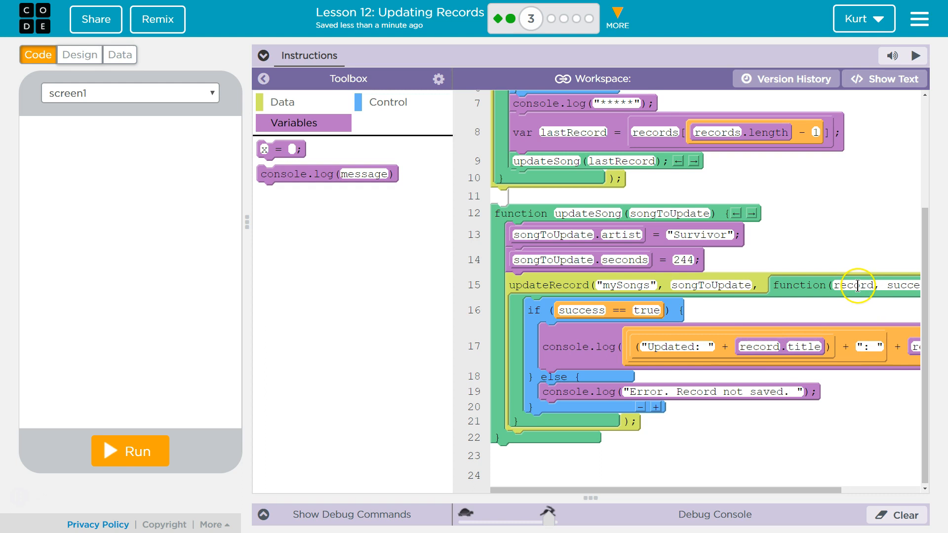
mouse_move(857, 288)
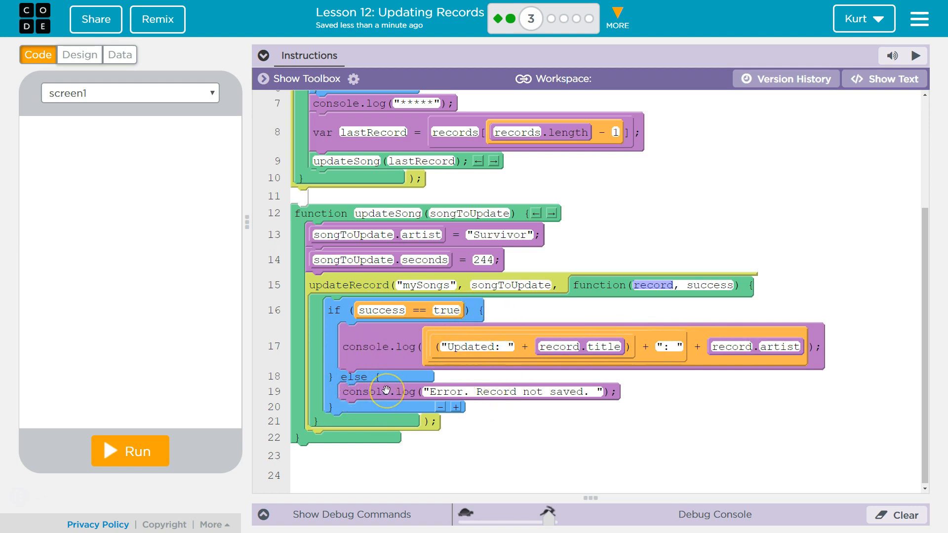
Run the app so the console prints Updated: Eye of the Tiger: Survivor.
click(265, 55)
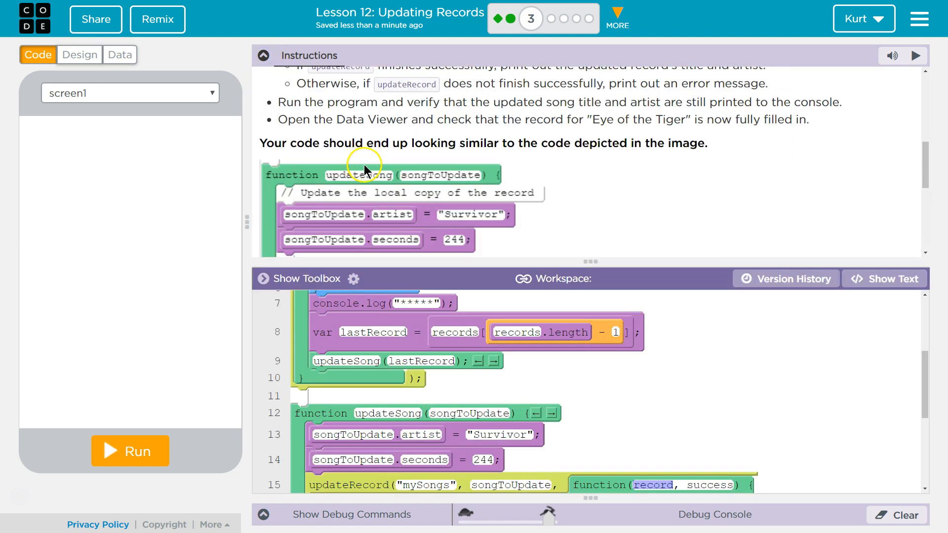
click(265, 55)
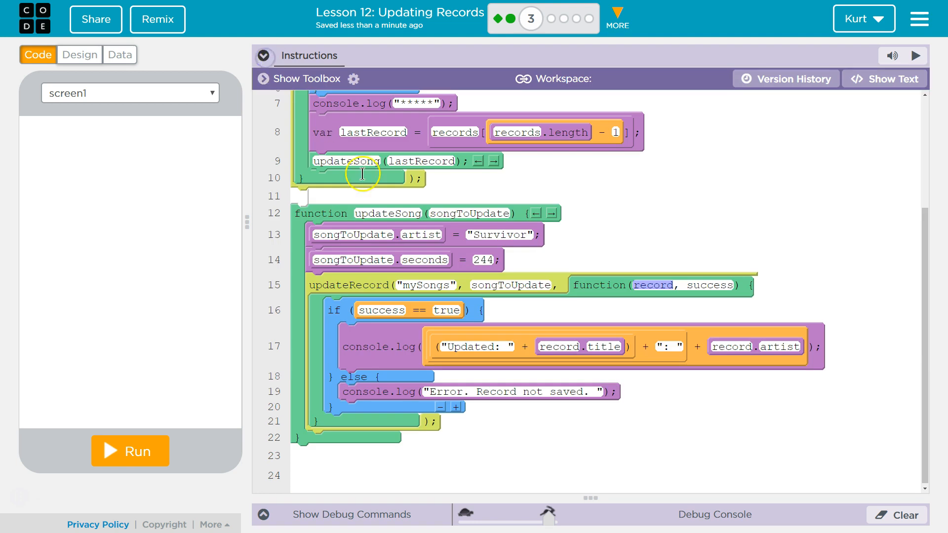
click(131, 451)
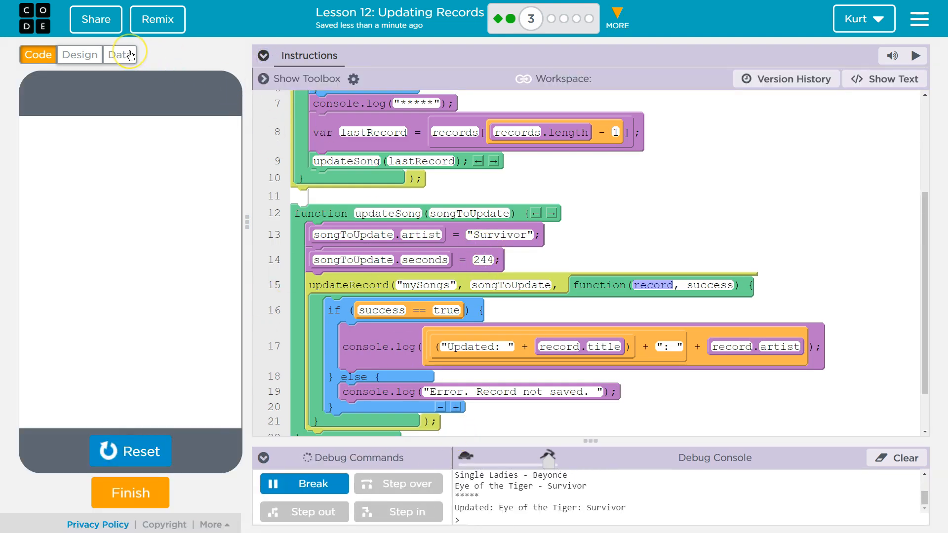
click(120, 54)
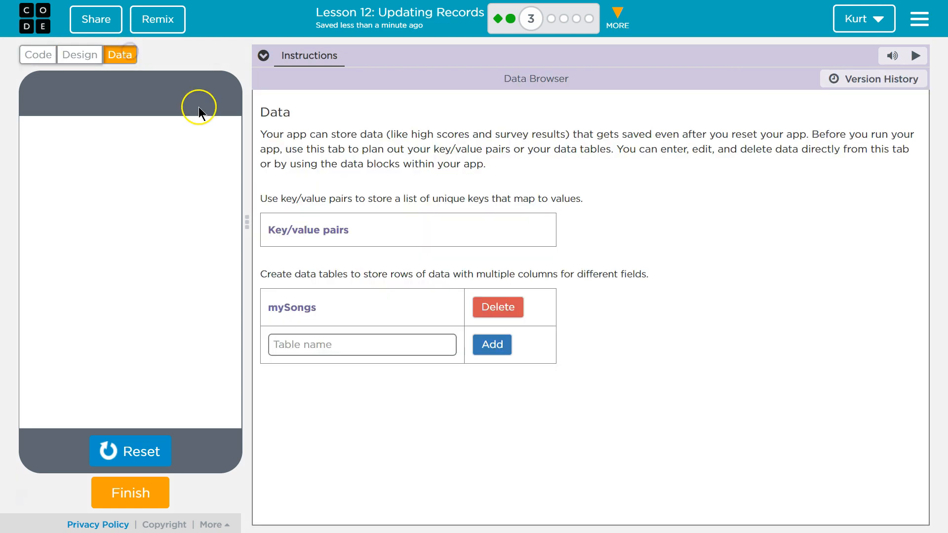
click(291, 308)
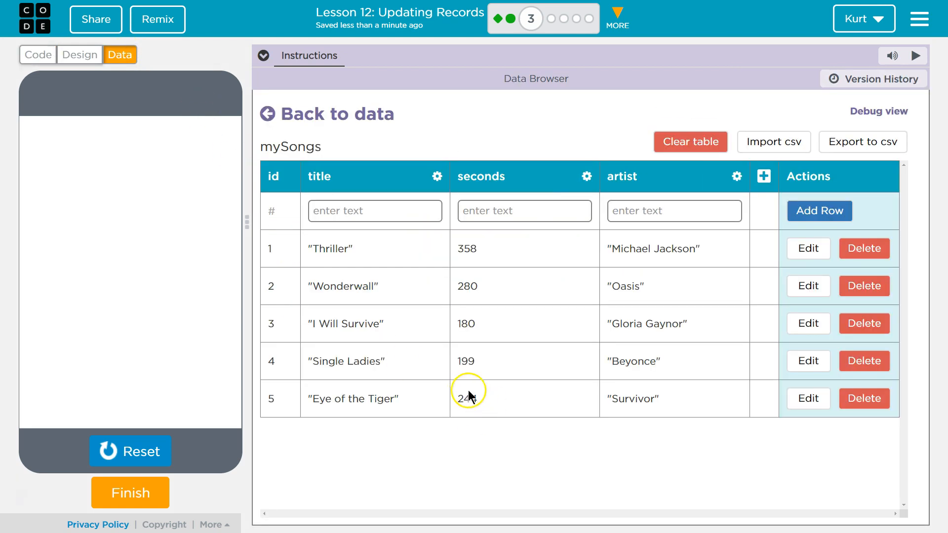
click(262, 55)
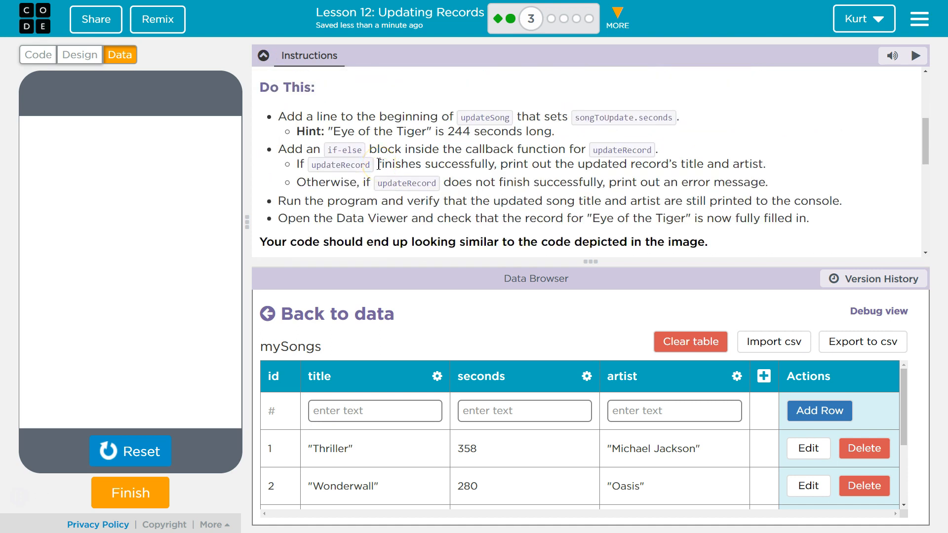
scroll(down, 3)
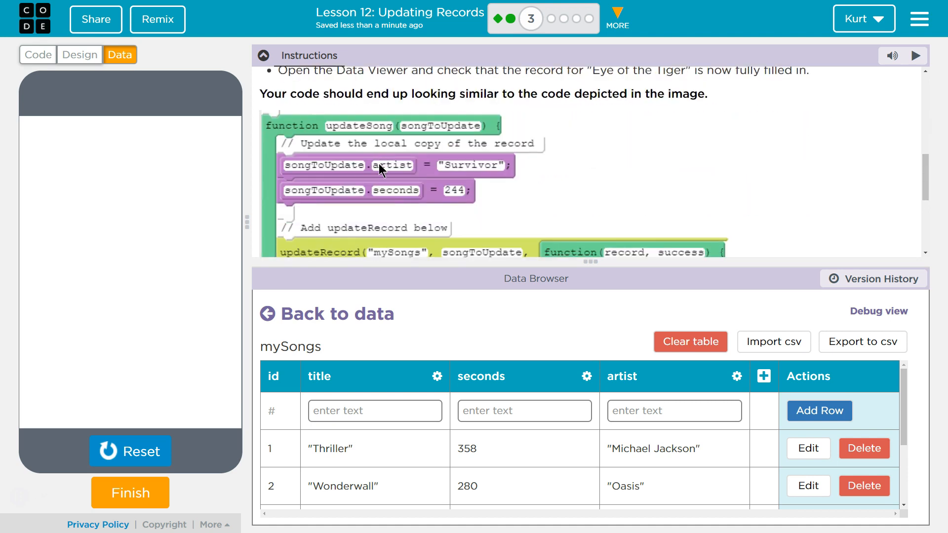
scroll(down, 3)
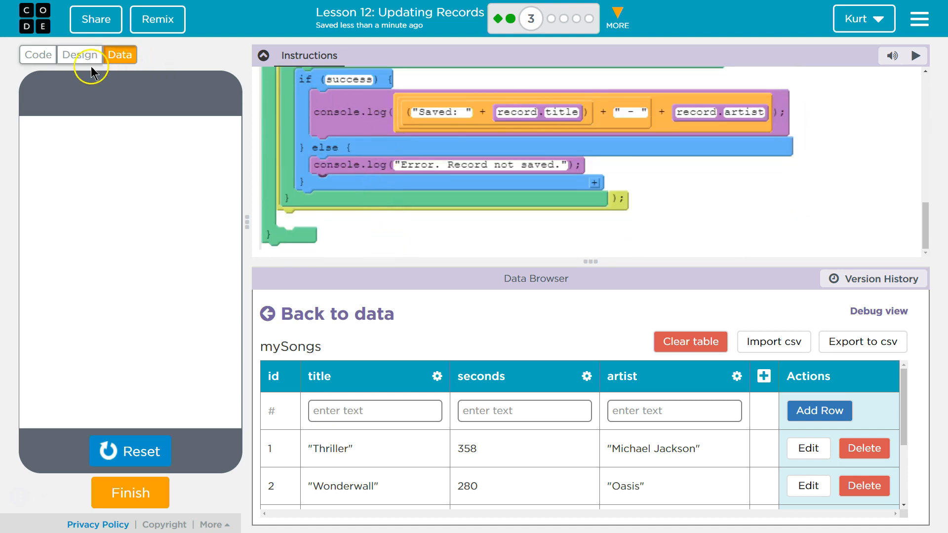
click(37, 54)
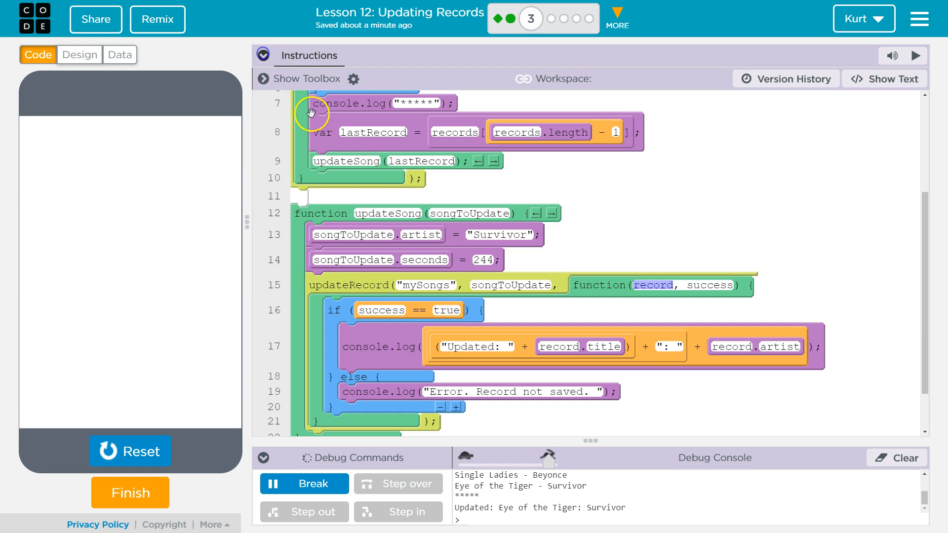